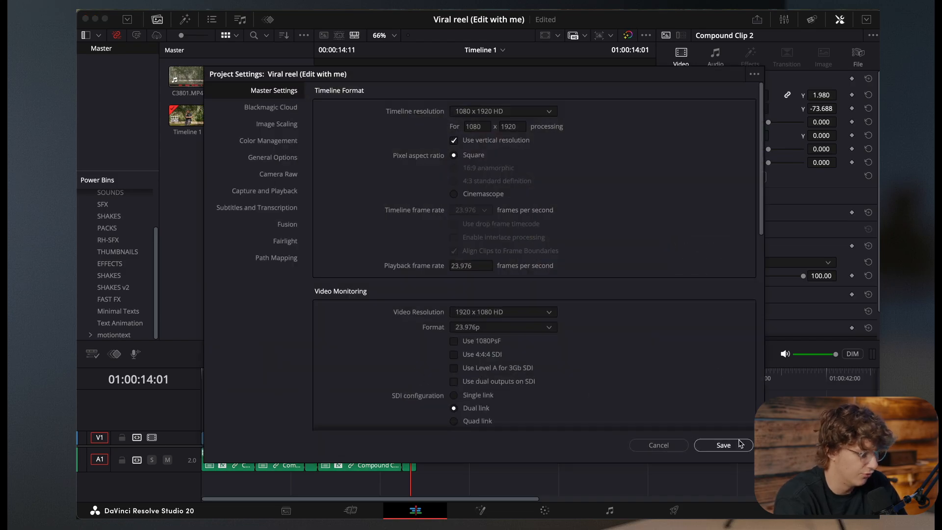
- Save the 1080×1920 vertical settings and Smart Reframe the opening clip around the speaker
left_click(722, 445)
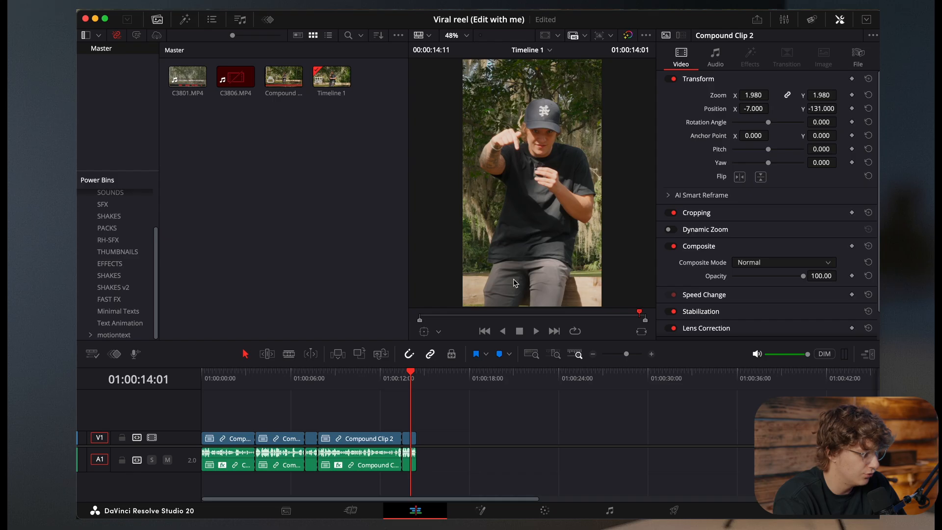
left_click(227, 437)
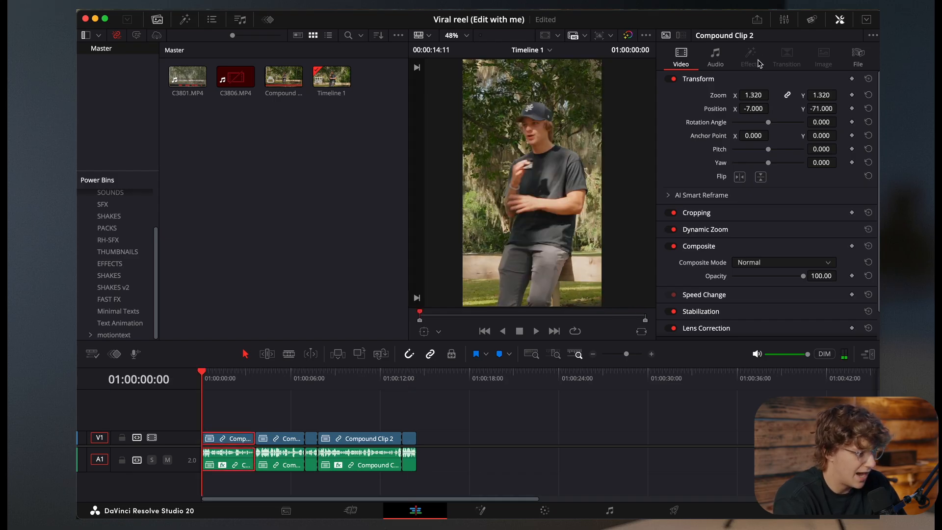
left_click(701, 195)
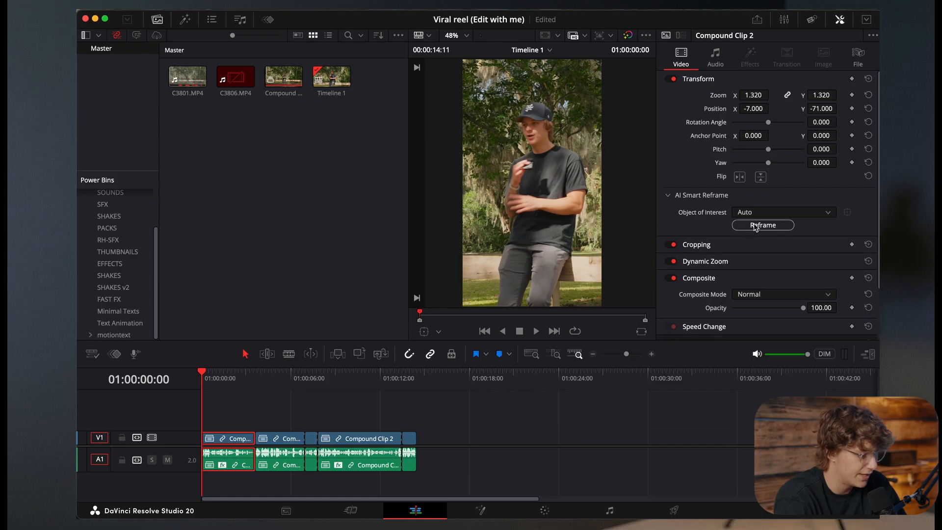
left_click(762, 224)
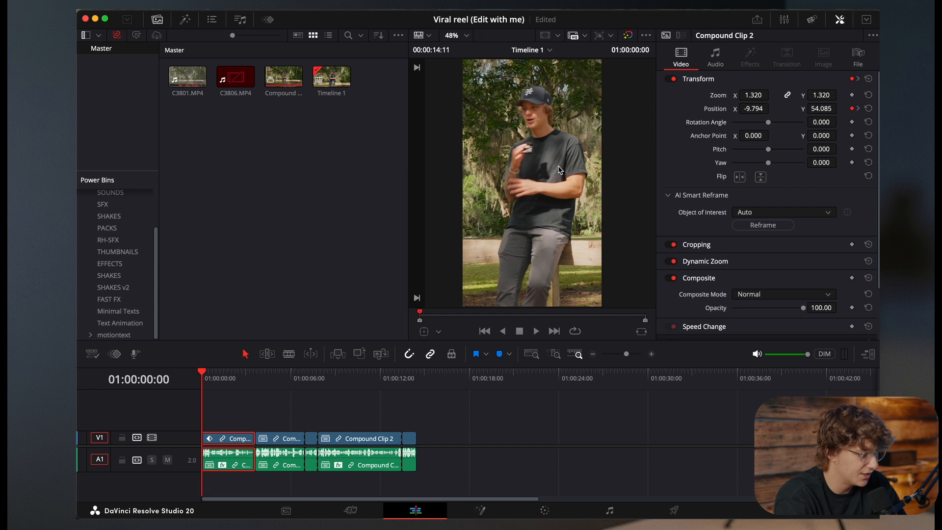
left_click(535, 331)
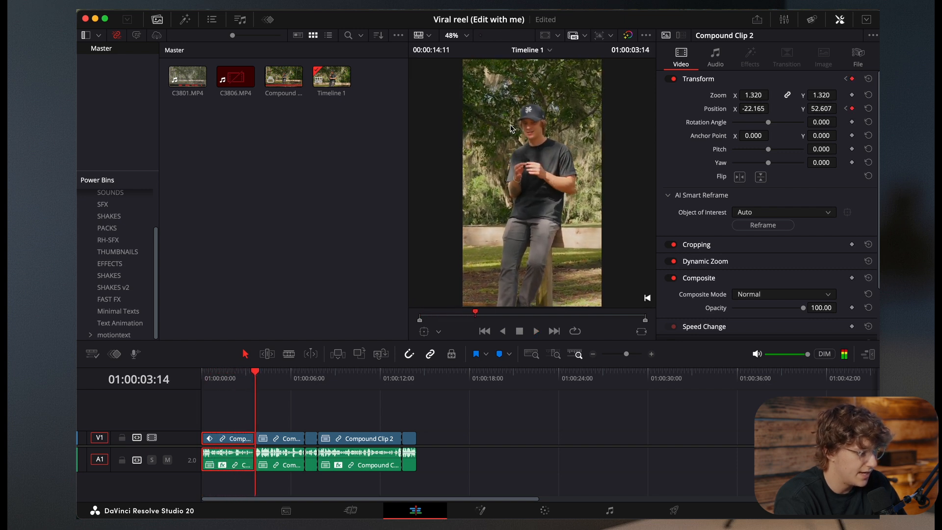
left_click(294, 375)
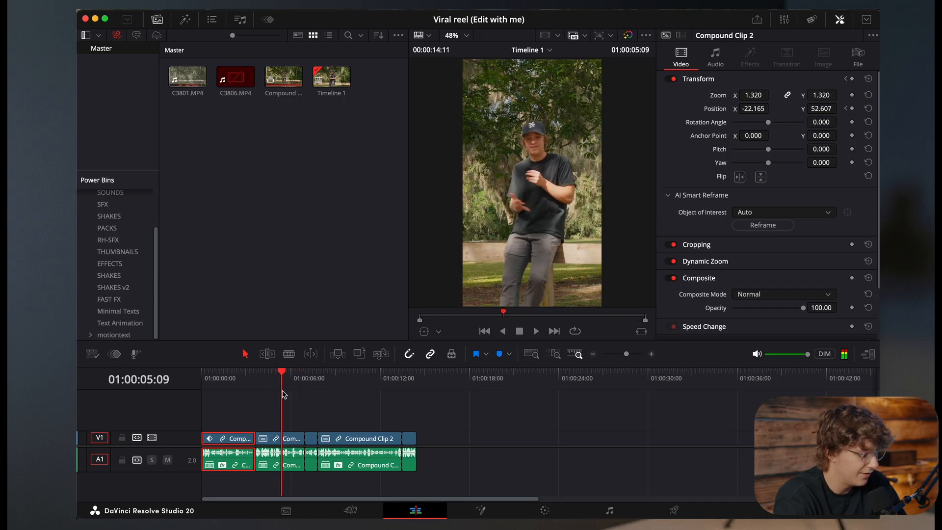
- Import the MotionText Pro.drb bin from disk via File > Import Bin
left_click(290, 370)
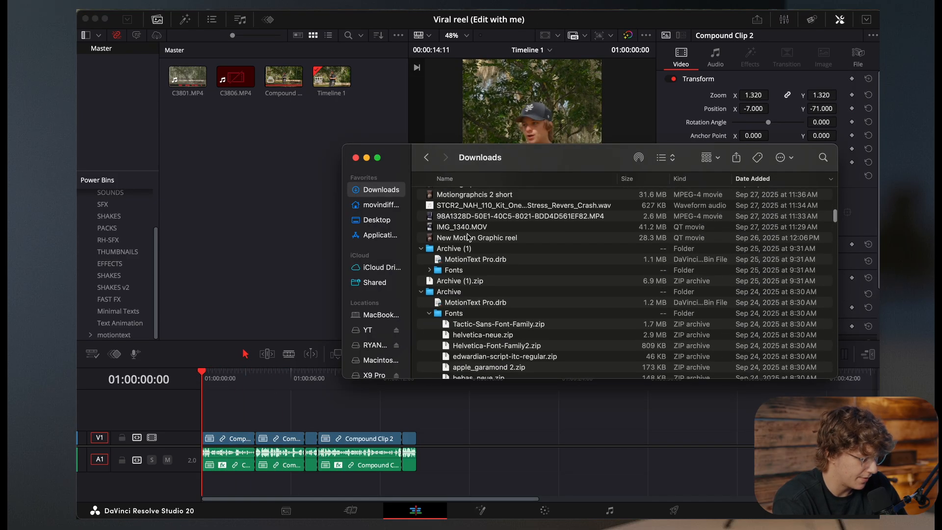
left_click(475, 258)
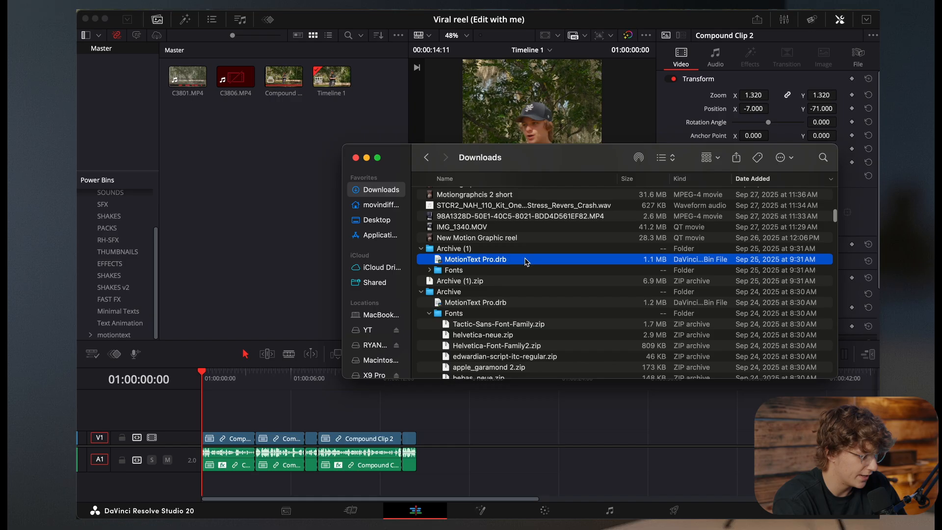
double_click(475, 259)
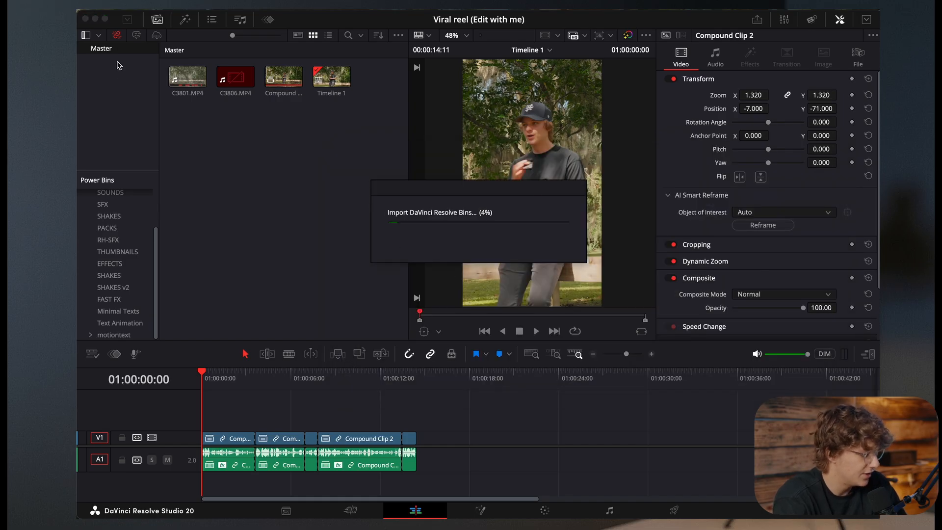
- Browse the MotionText Pro bin folders and drag New Zoom from the EFFECTS power bin onto V4
left_click(119, 60)
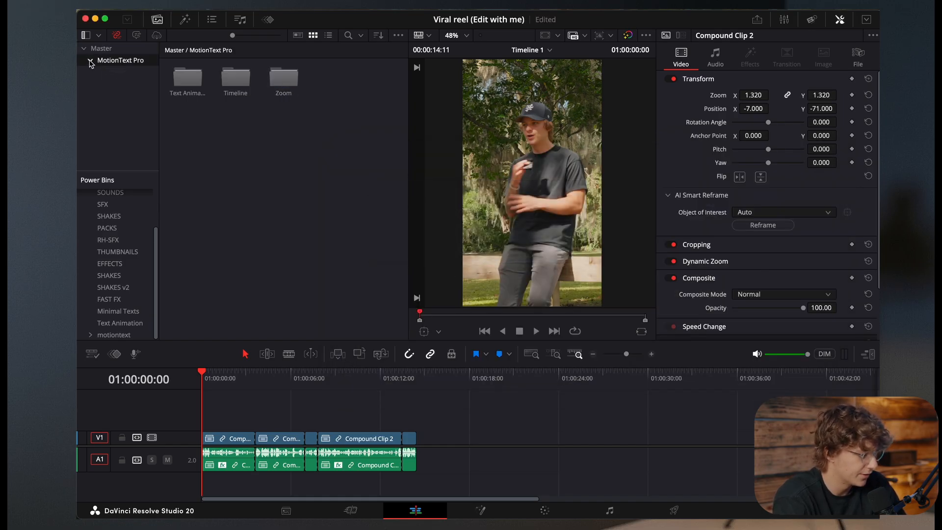
left_click(115, 72)
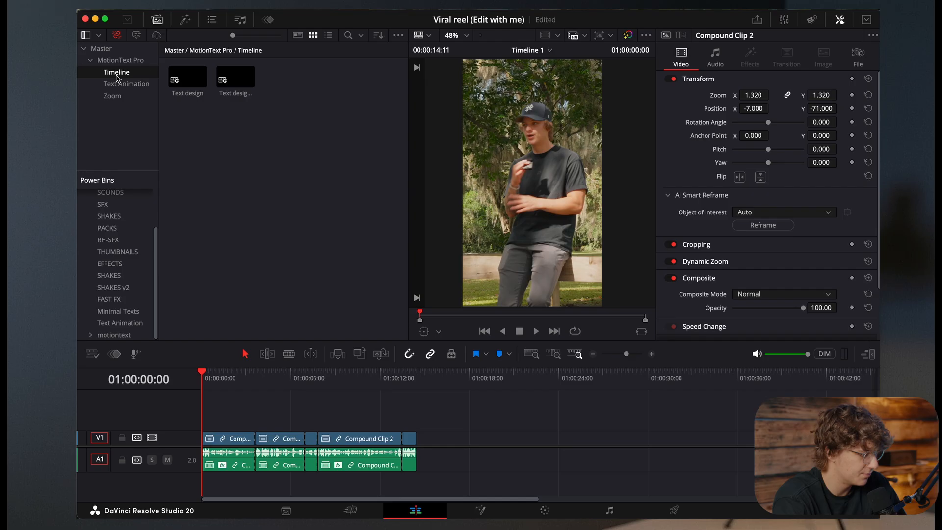
left_click(126, 83)
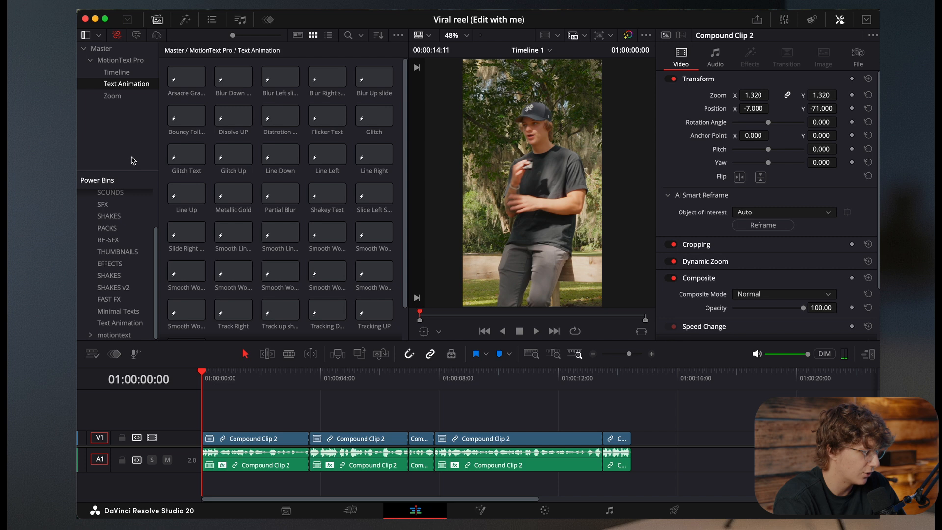
left_click(108, 263)
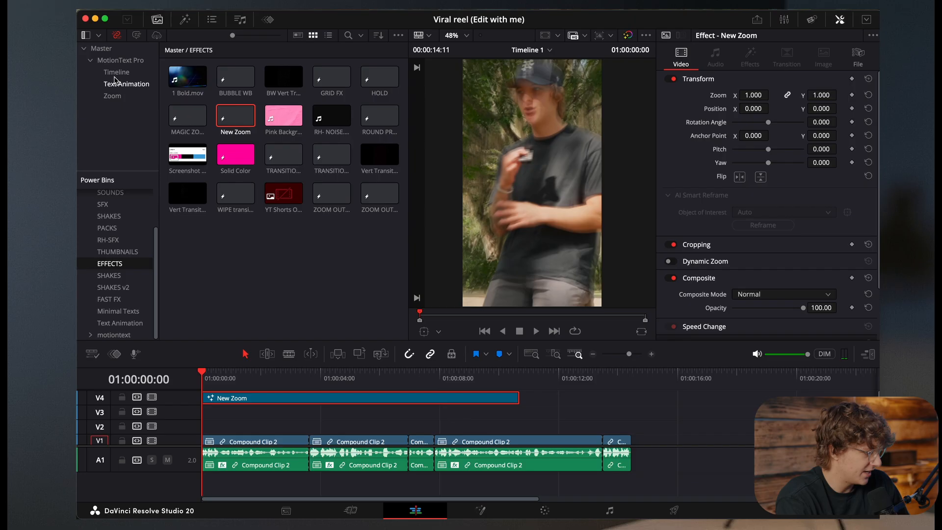
left_click(115, 71)
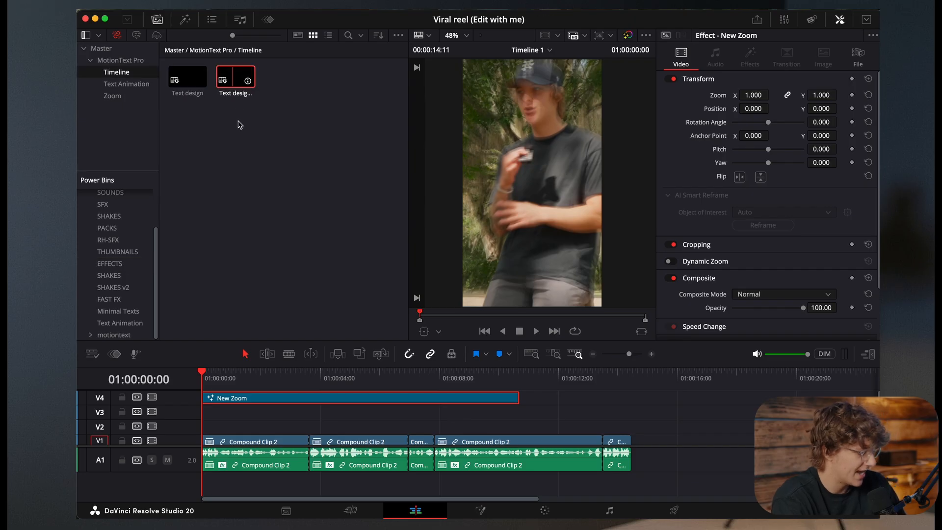
- Open the Text design template timeline and preview its animated title stack for copying
double_click(235, 76)
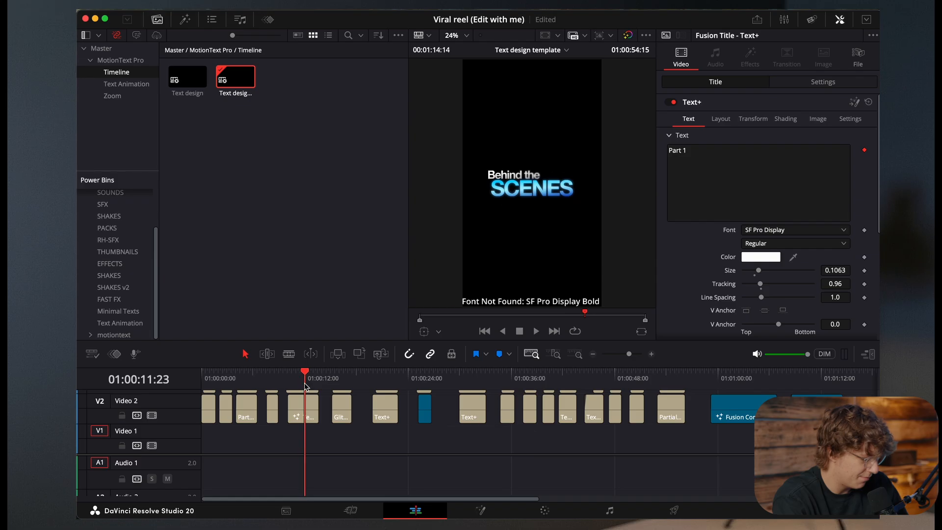
left_click(252, 373)
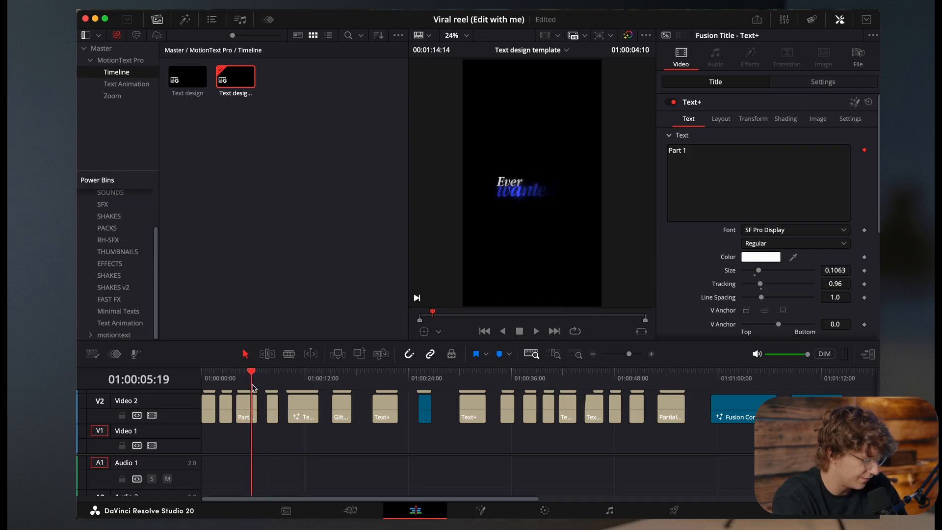
left_click(334, 378)
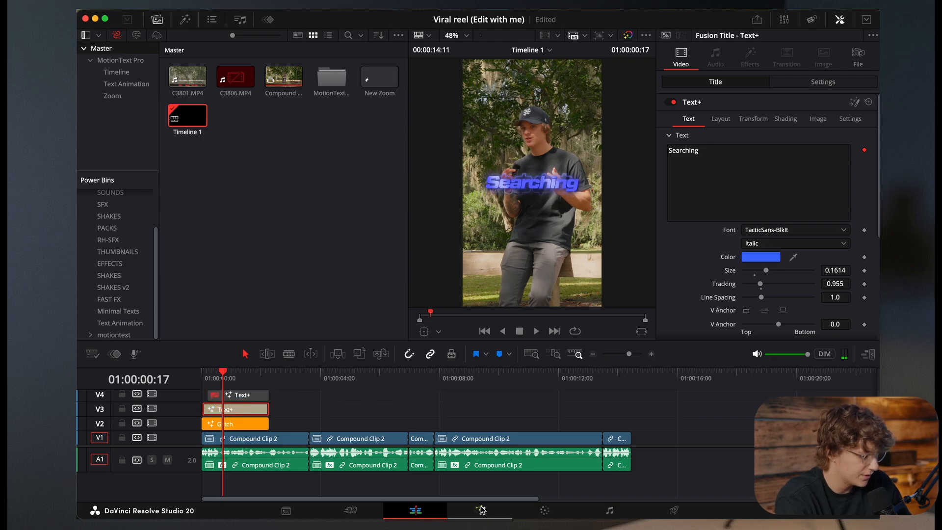
- Keyframe Transform1 Center at 0.29 in Fusion and ease the keys in the Spline editor
left_click(479, 510)
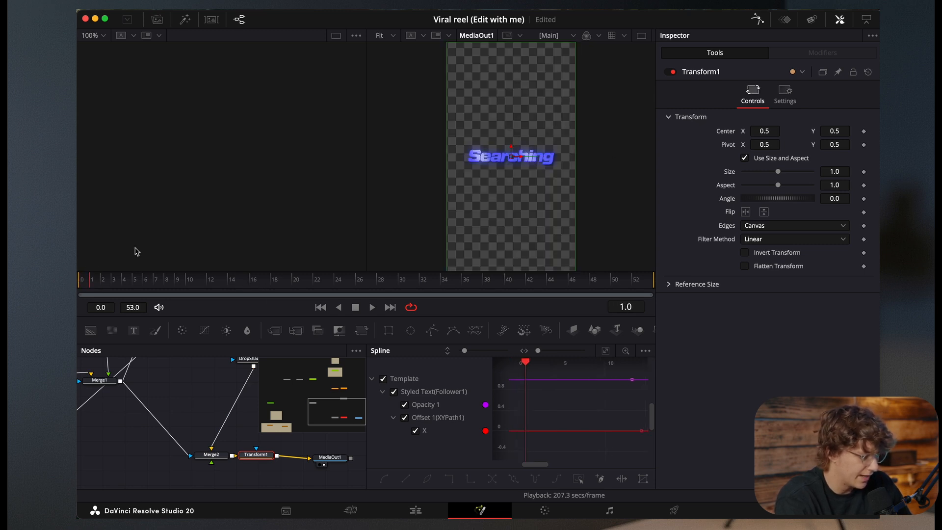
type("0.29")
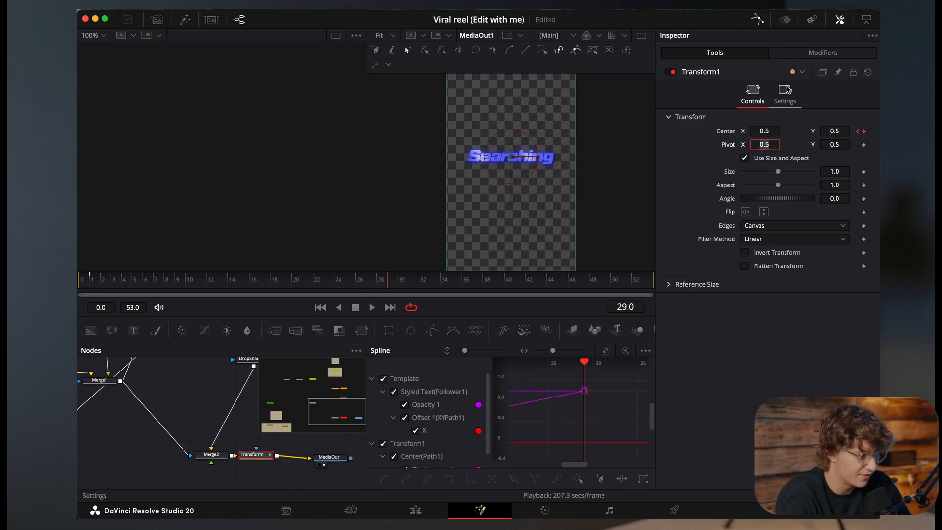
left_click(784, 95)
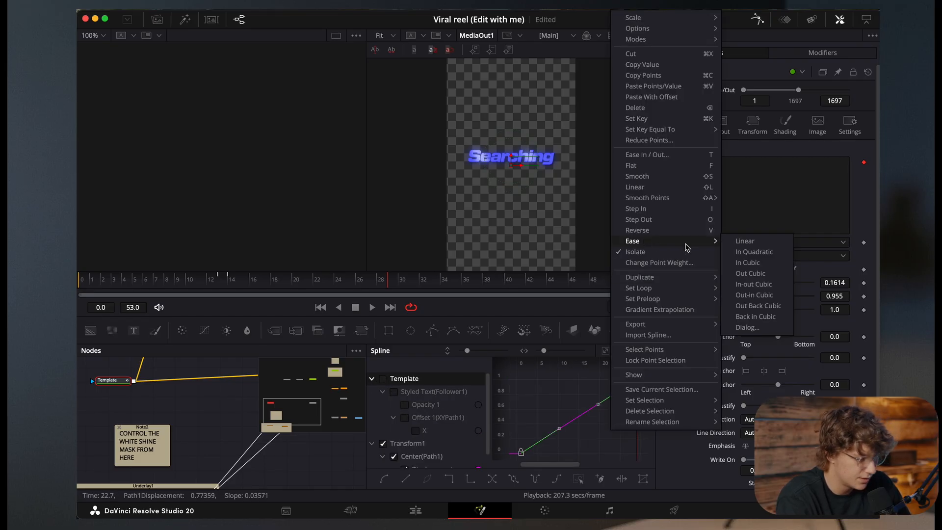
left_click(750, 273)
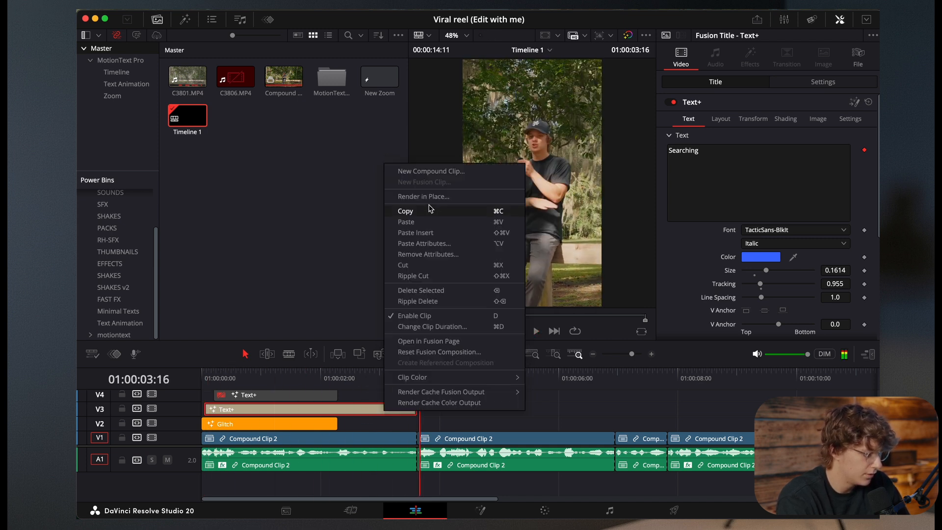
- Create a New Compound Clip from the Searching title
left_click(429, 170)
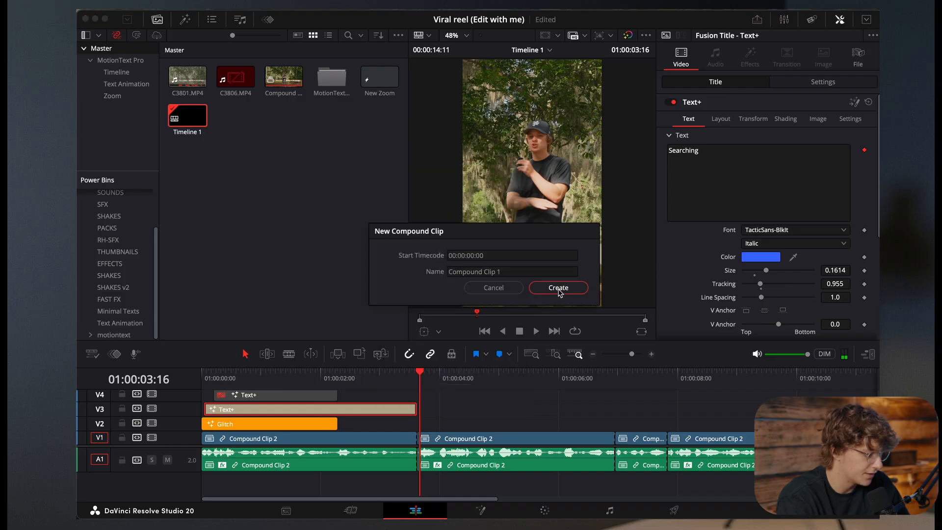
left_click(557, 287)
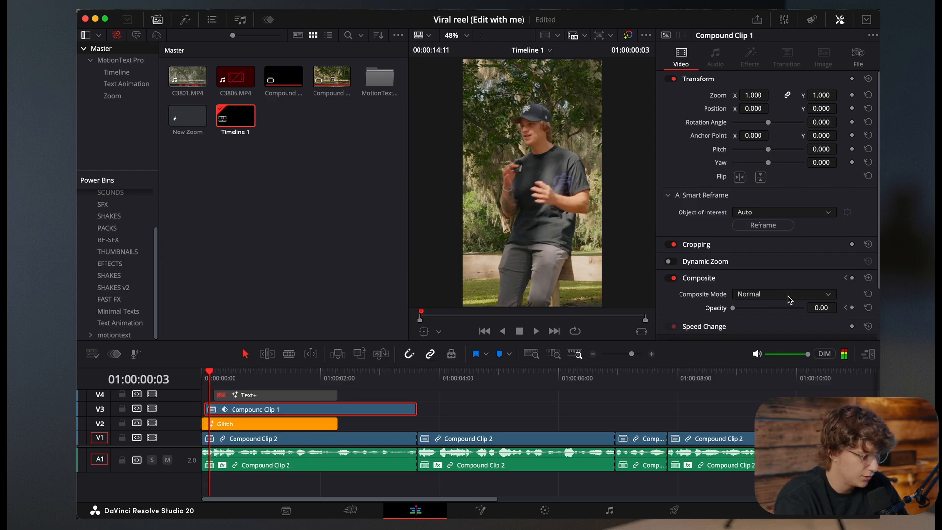
- Keyframe the compound clip's Opacity through about 79, 94 and 47 so it flickers in
left_click_drag(732, 307, 787, 307)
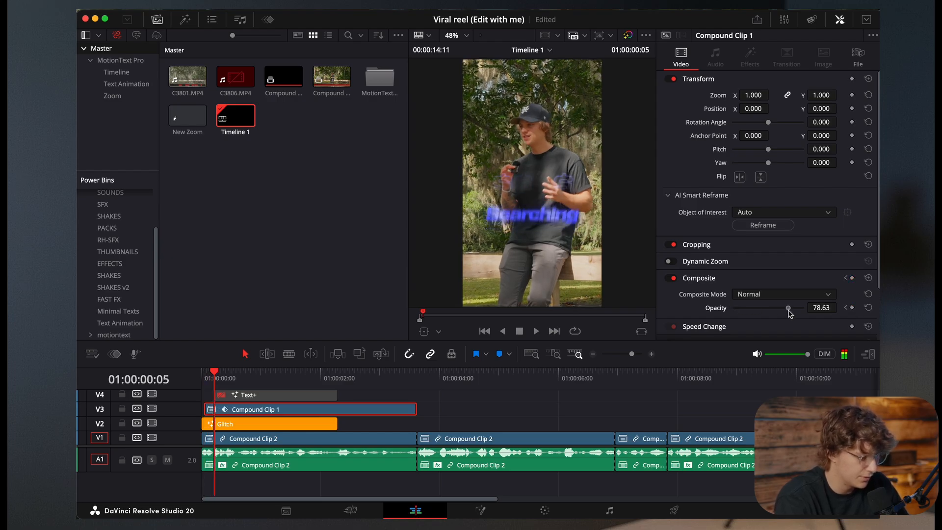
left_click_drag(788, 307, 798, 307)
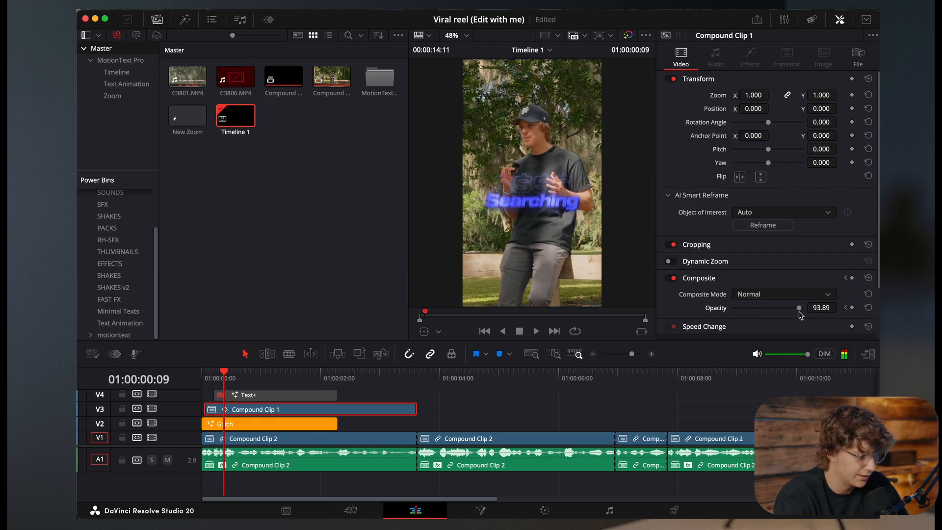
left_click_drag(797, 307, 764, 307)
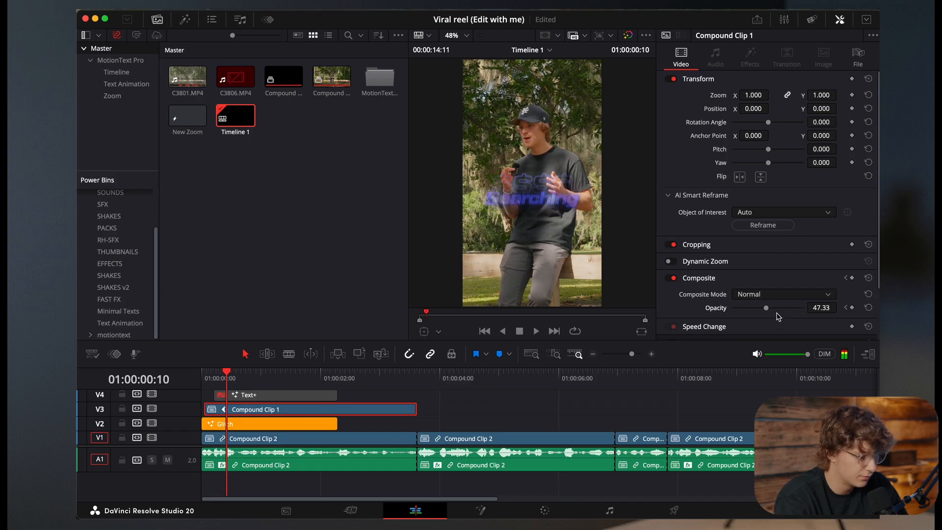
left_click_drag(765, 307, 769, 307)
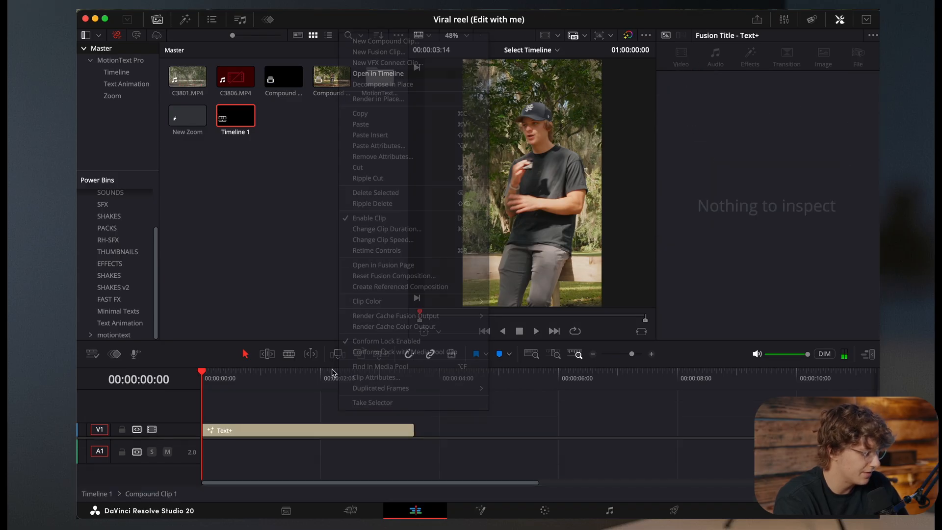
- Open the compound clip in its own timeline before repositioning the Glitch clip on V2
left_click(378, 73)
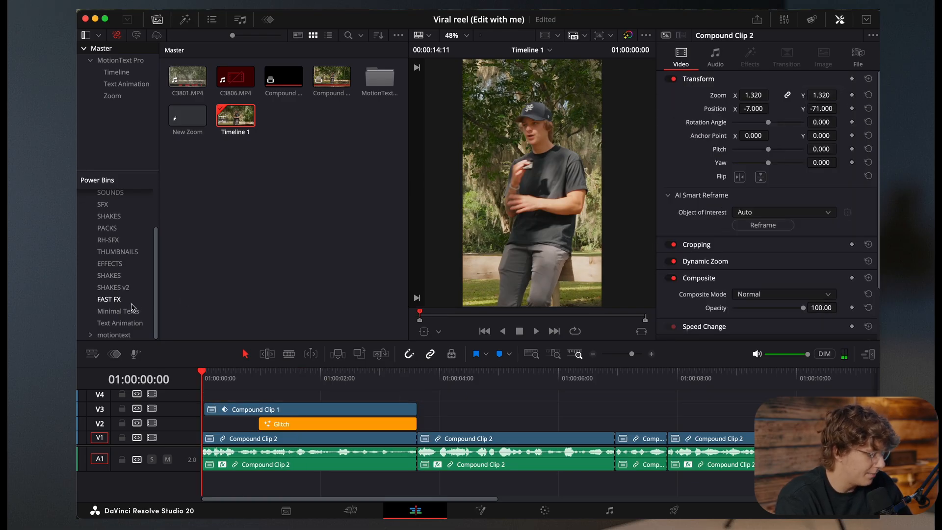
- Add the Left slide preset from Minimal Texts reading 'Creating' at Size about 0.087
left_click(117, 311)
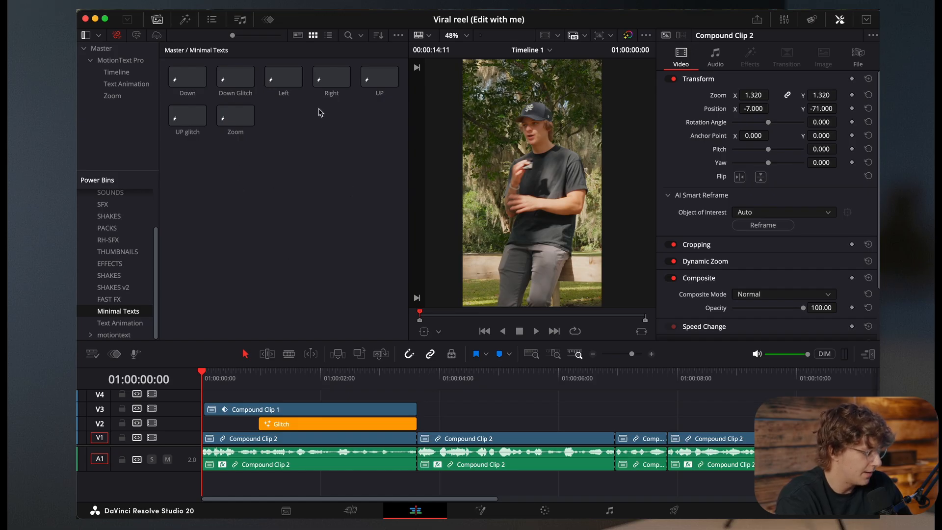
left_click(282, 79)
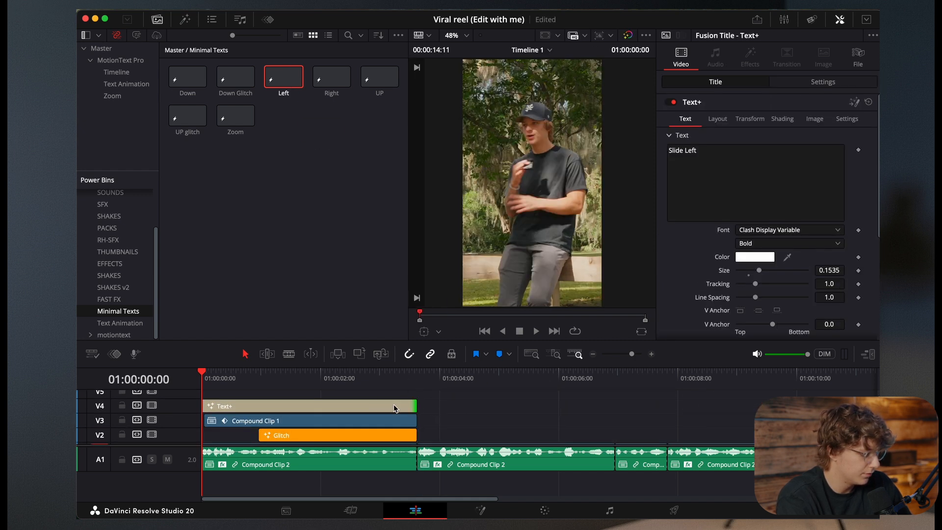
left_click(788, 230)
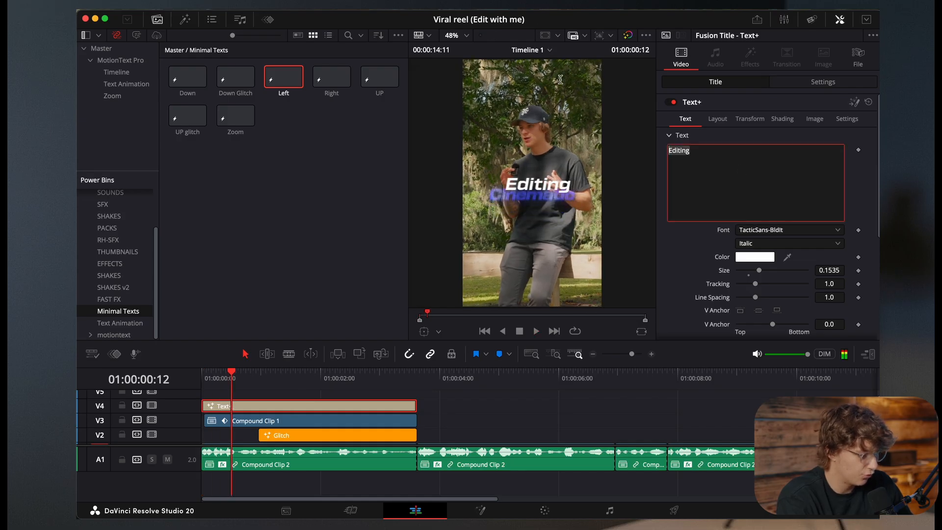
type("Creating")
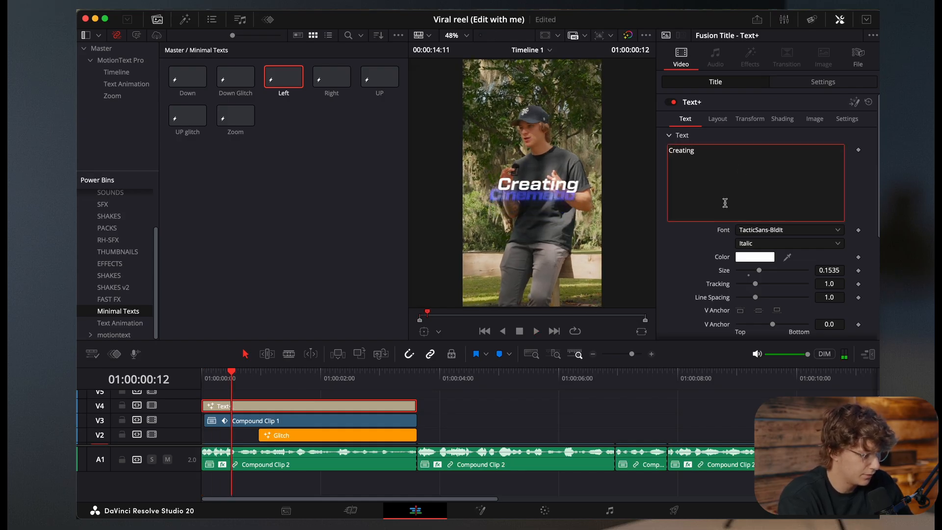
left_click_drag(758, 269, 750, 269)
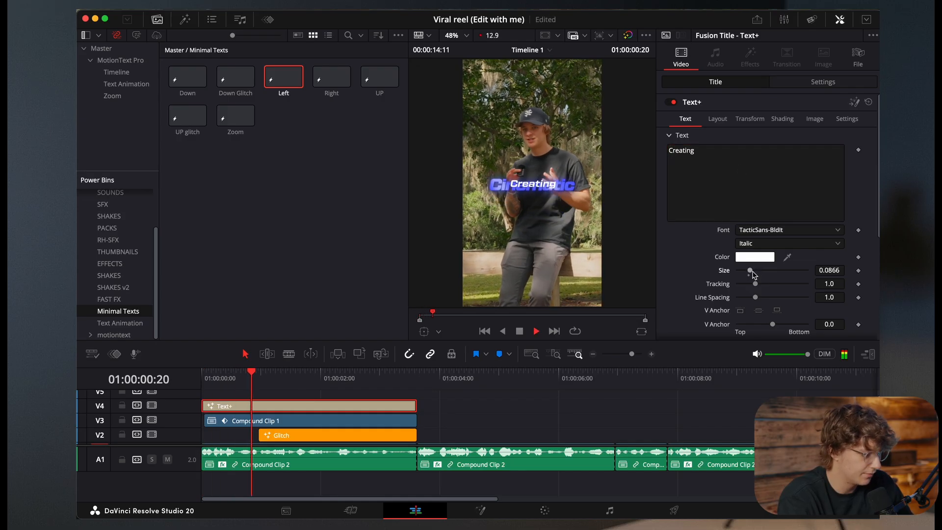
left_click(720, 119)
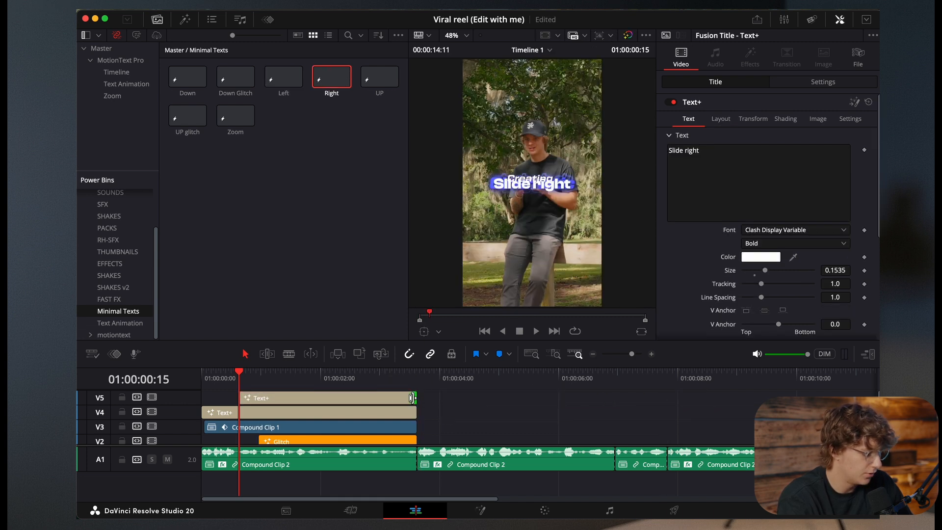
- Make the Right title read 'Reels' at Size 0.105 with Layout Center 0.693
type("Reels")
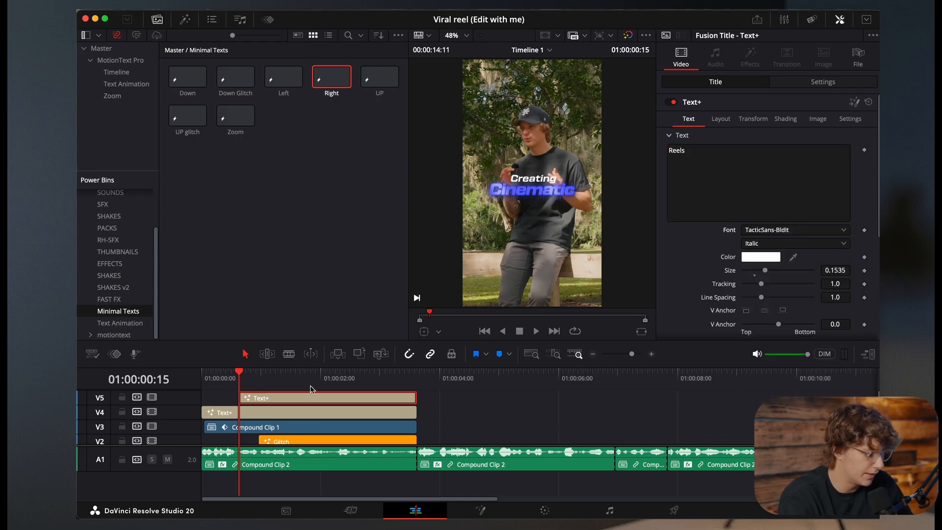
left_click(534, 331)
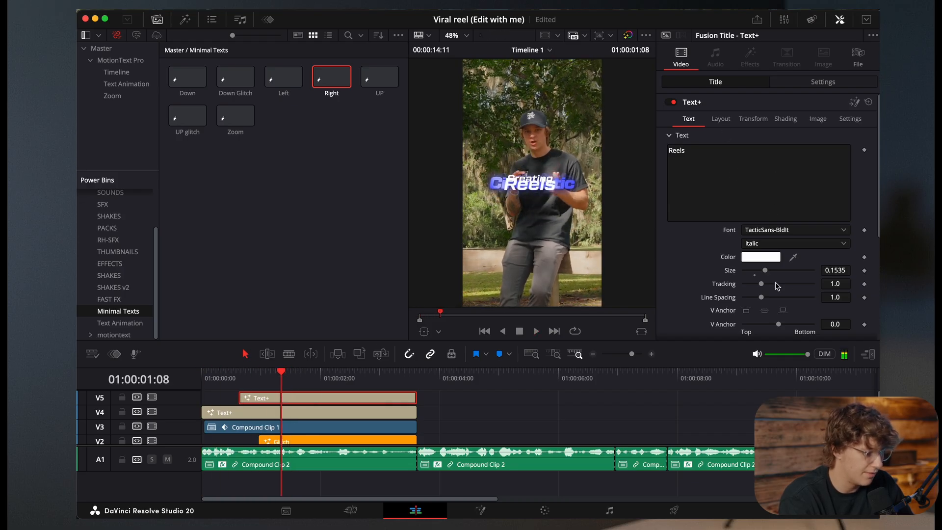
left_click_drag(764, 270, 757, 269)
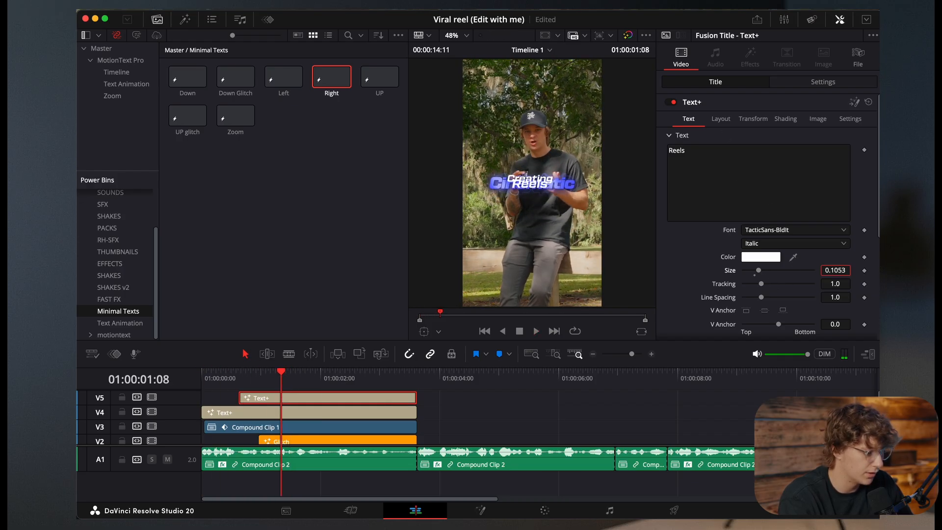
left_click(720, 118)
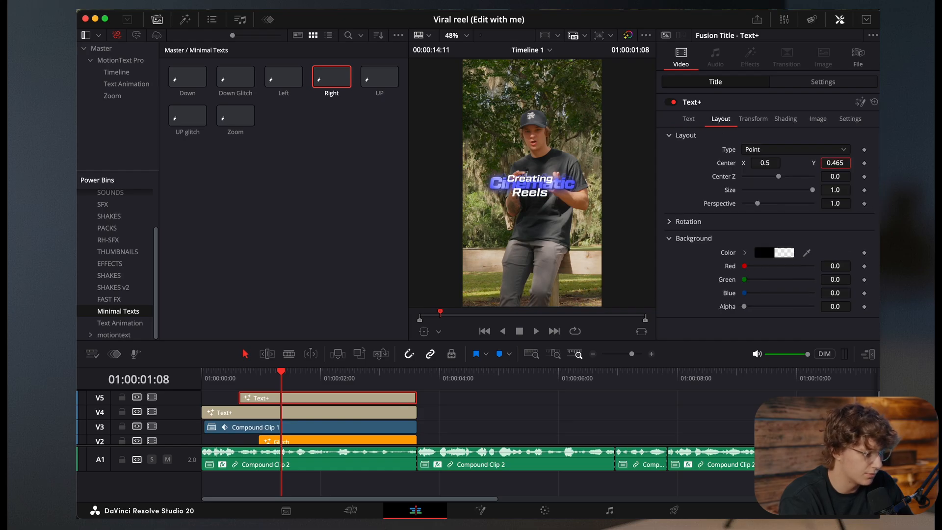
type("0.693")
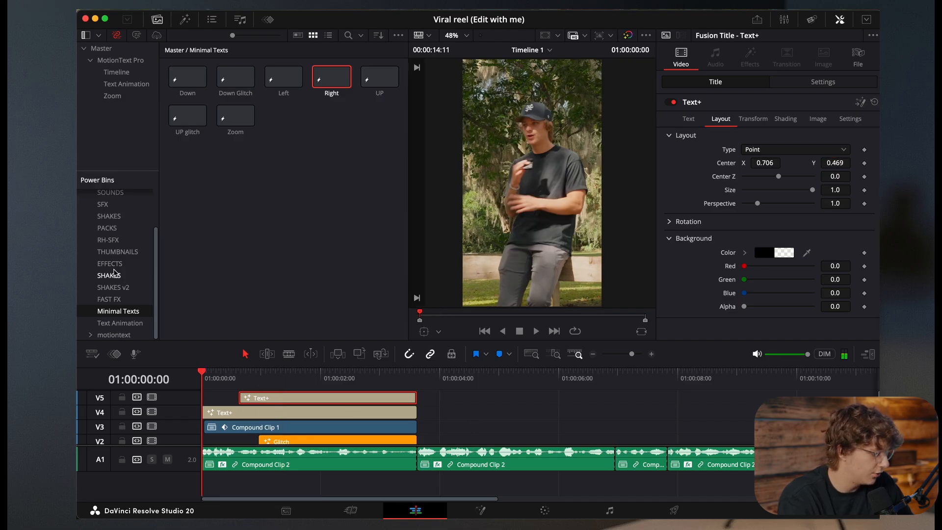
- Drag the New Zoom adjustment clip from the EFFECTS bin onto V6 over the titles
left_click(109, 263)
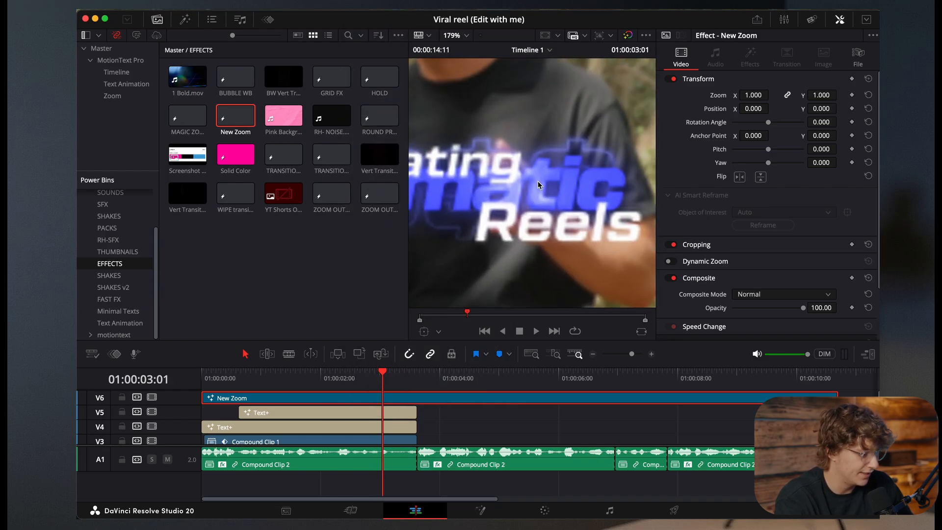
left_click(451, 35)
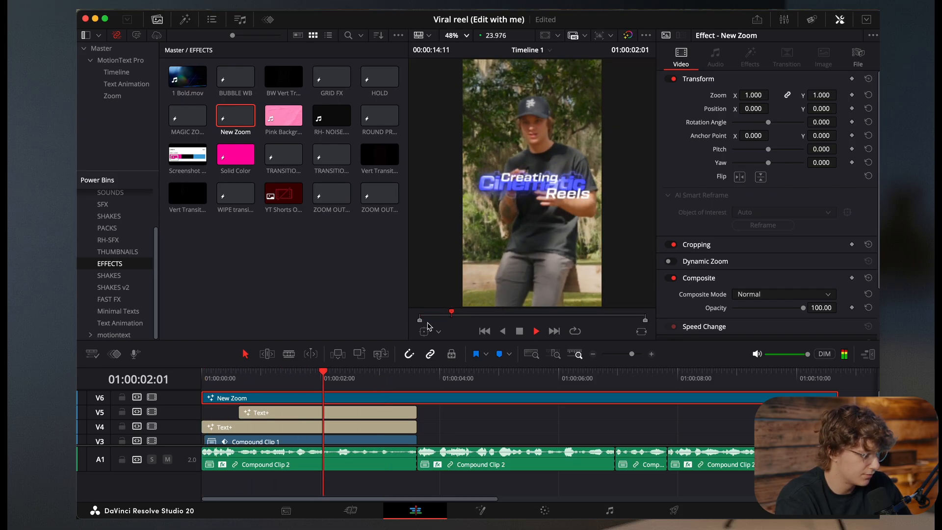
left_click(416, 378)
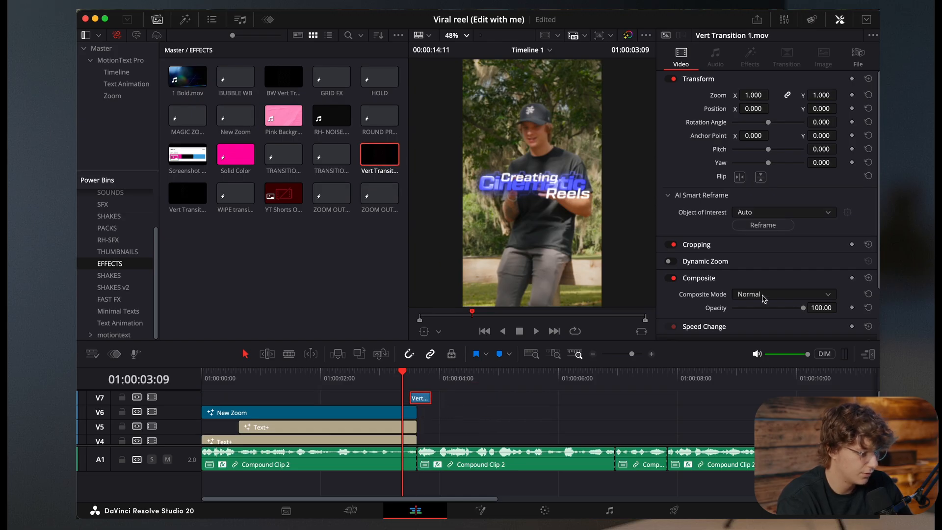
- Set Vert Transition 1.mov to Add composite, nudge it a frame, and place RH-PAPER.wav on A2
left_click(783, 293)
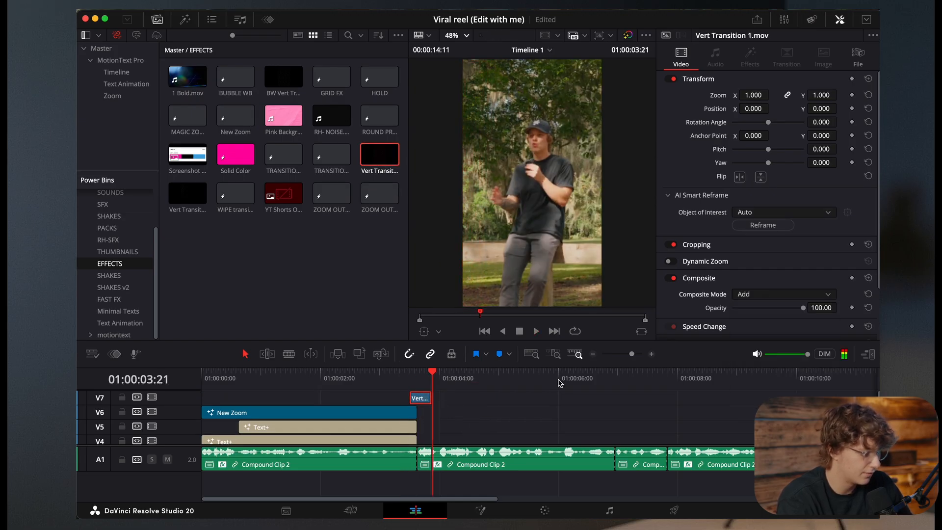
left_click_drag(419, 397, 447, 397)
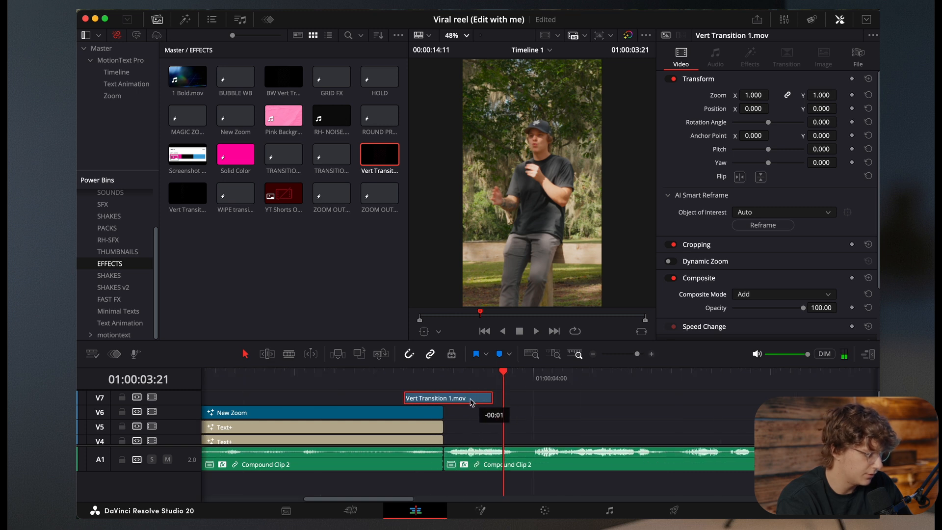
left_click(118, 251)
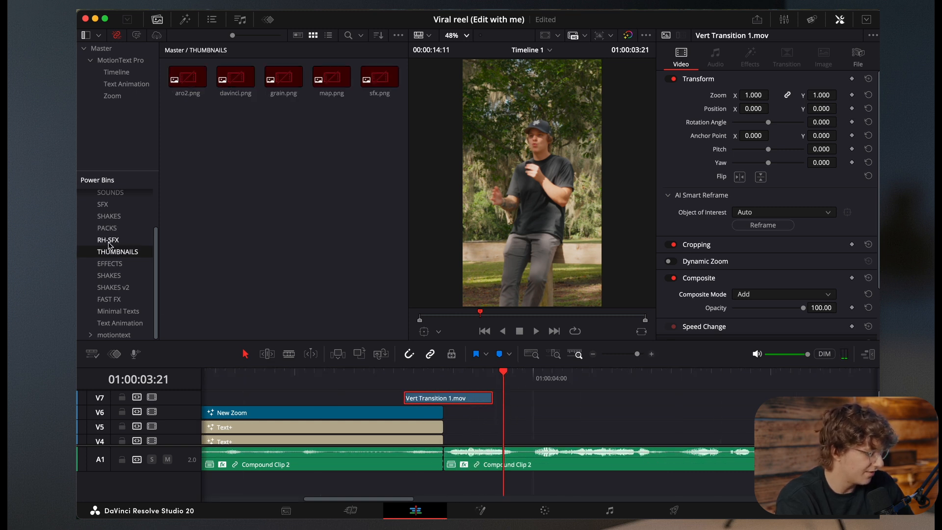
left_click(108, 240)
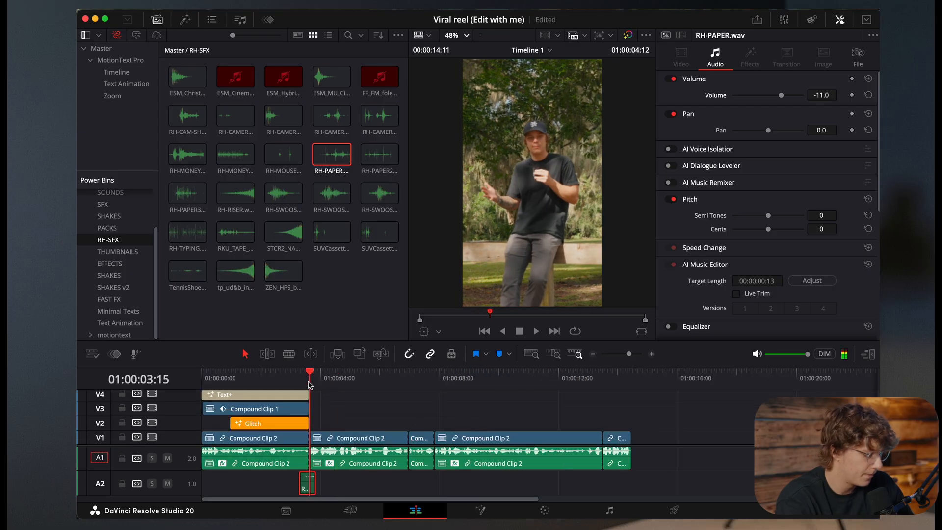
left_click(126, 84)
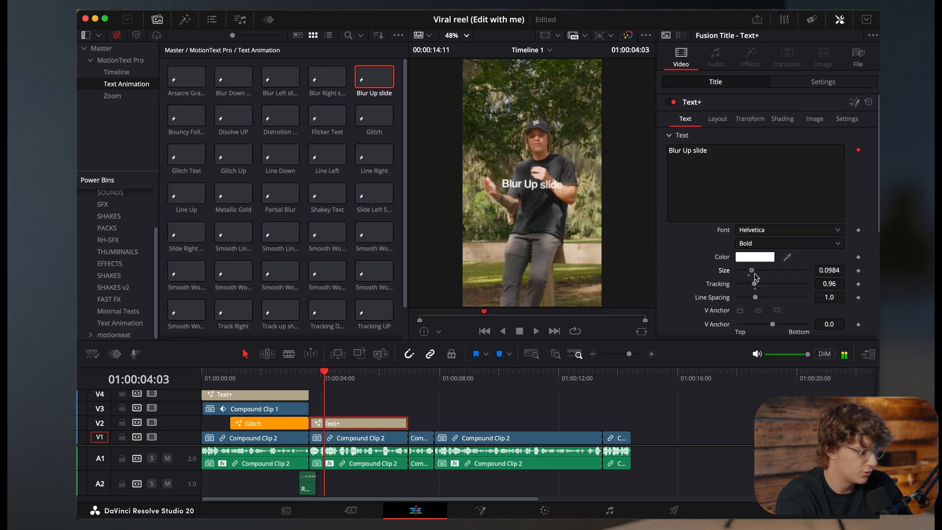
- Type the caption words 'So', 'I've' and 'Wen' into successive Blur Up slide titles
type("So")
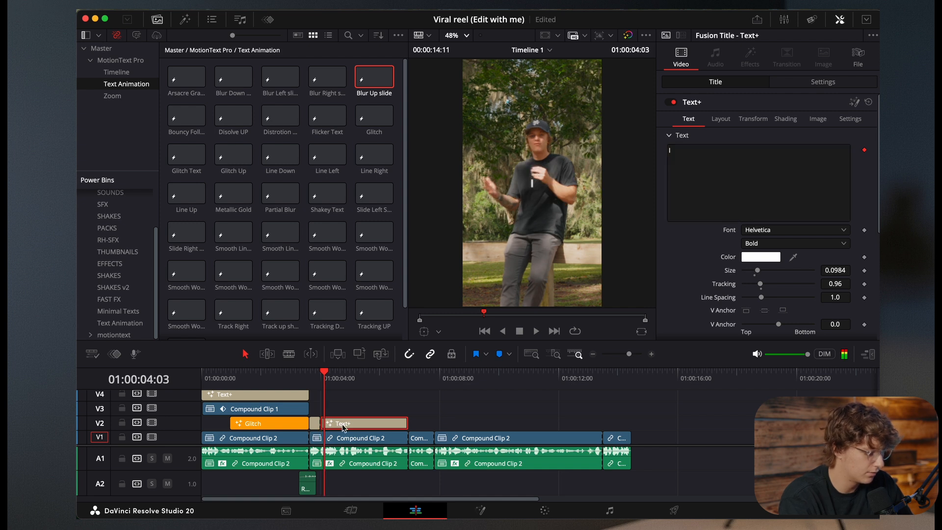
type("I've")
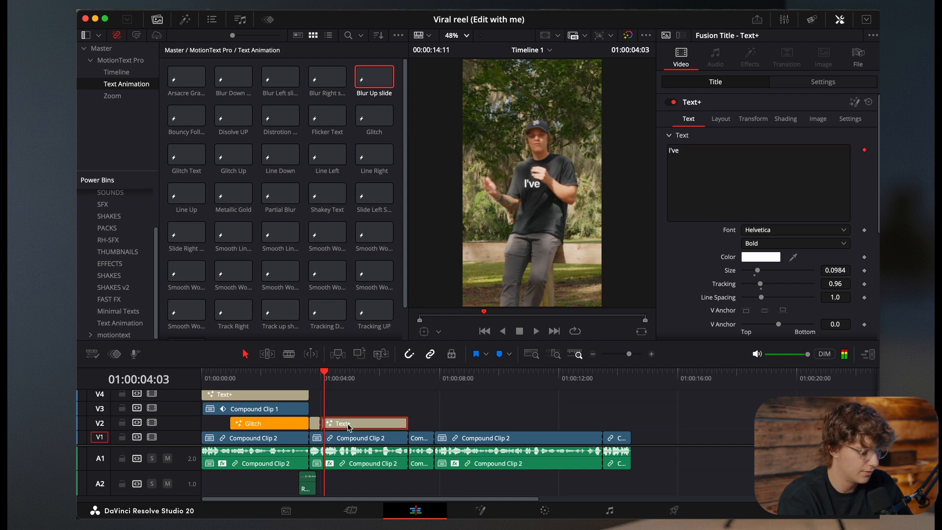
type("Wen")
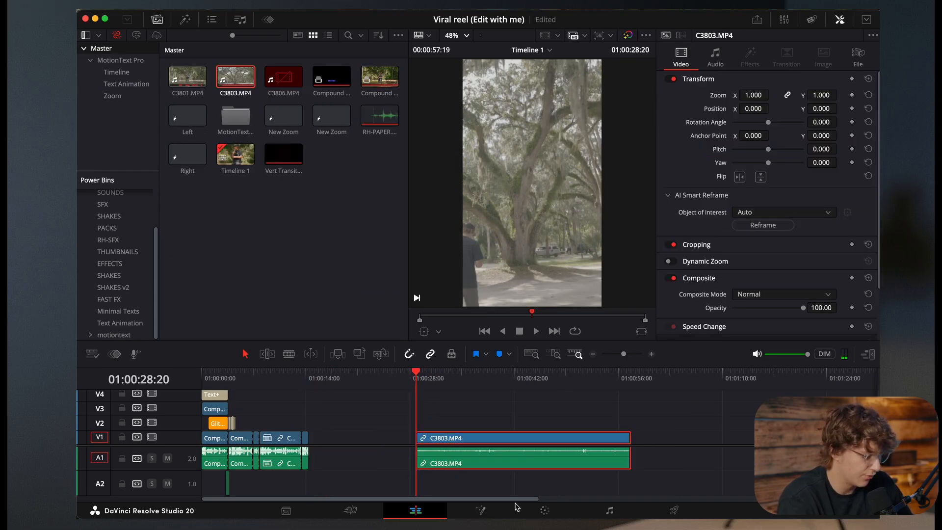
- Unlink and delete C3803.MP4's audio, then place the video-only tree clip on V3 near 01:00:04
left_click(543, 510)
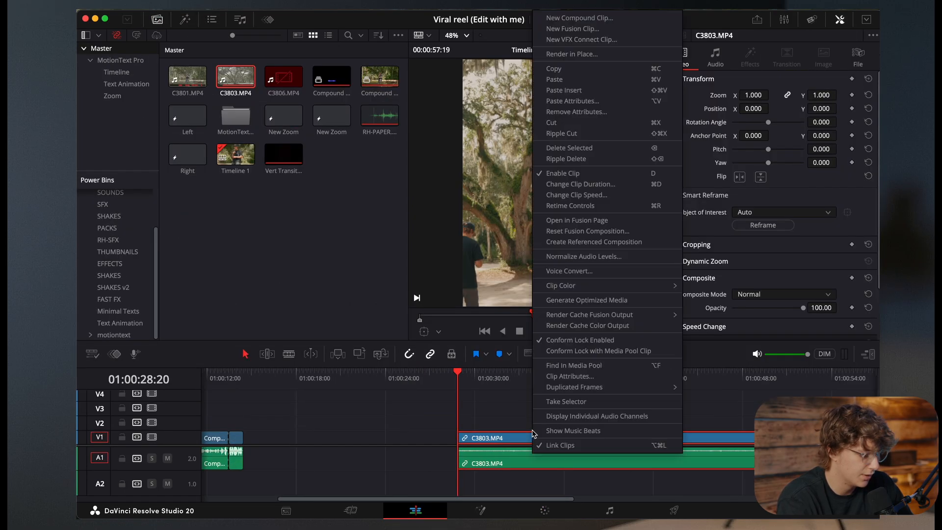
left_click(560, 446)
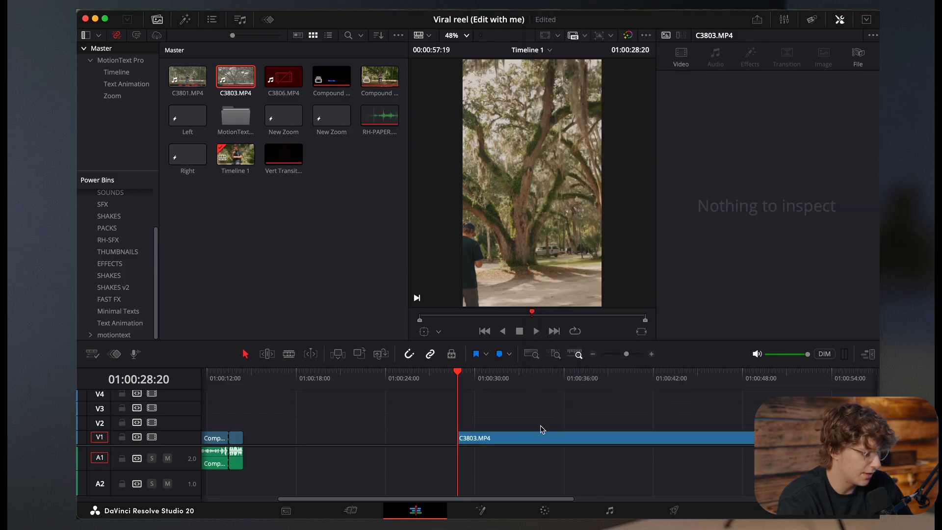
left_click(541, 437)
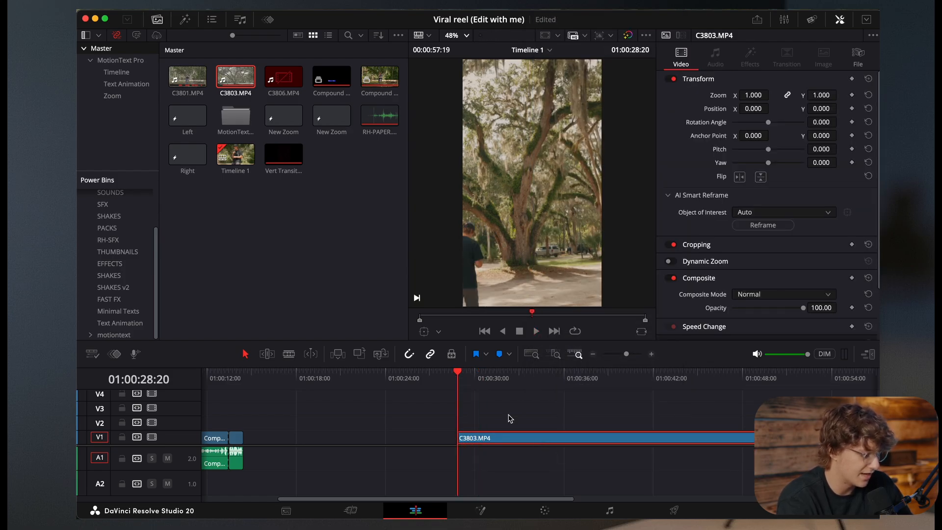
left_click(536, 330)
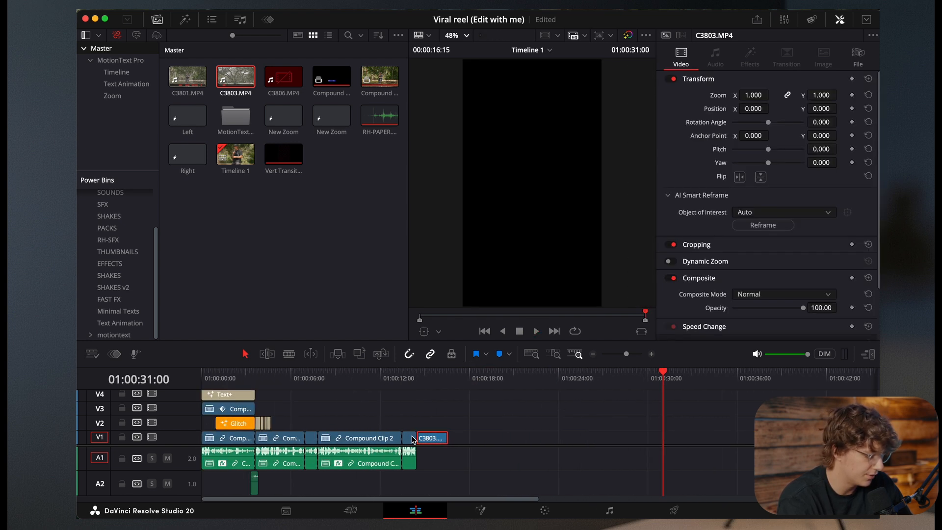
left_click_drag(429, 438, 384, 422)
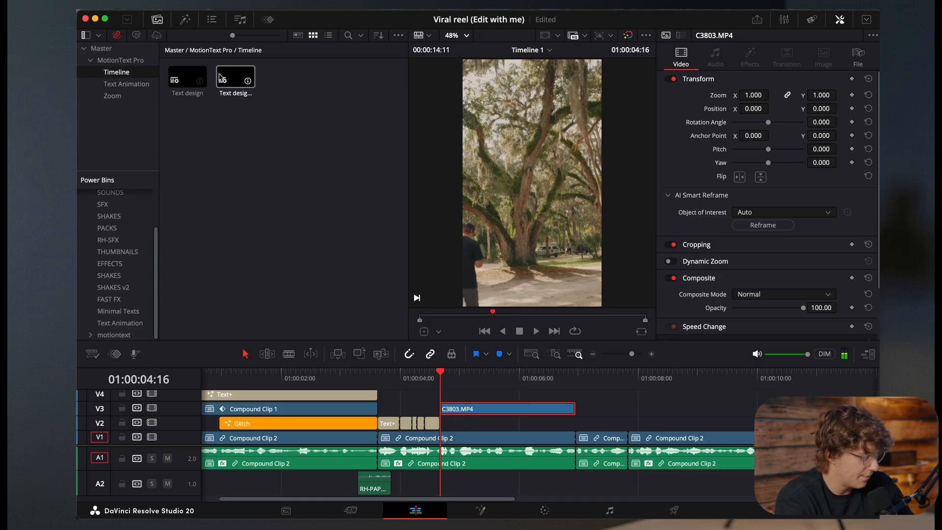
- Copy a Text+ title from the Text design template and paste it over the b-roll reading 'Broke'
double_click(234, 77)
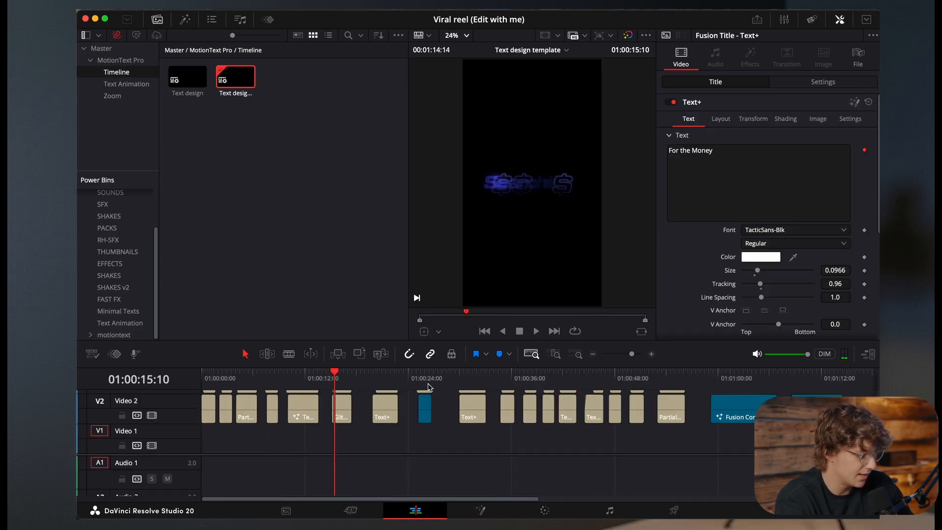
left_click(385, 407)
type("B")
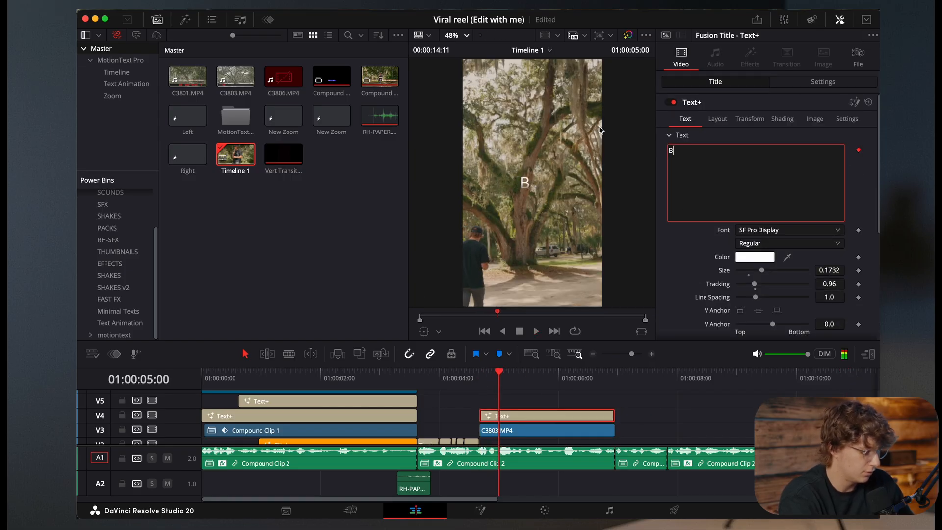
type("roke")
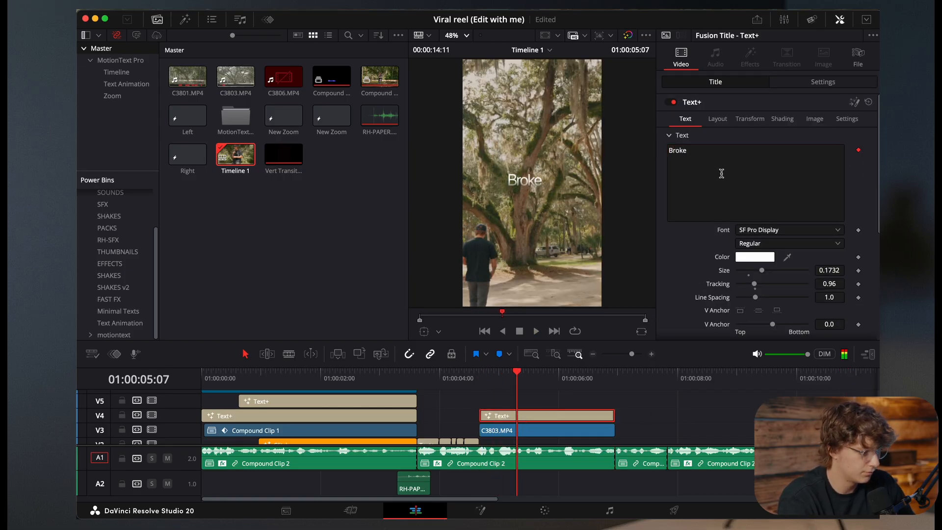
- Add titles for 'It' and 'Down', then layer the faceless v2.jpg thumbnail on V7 above them
left_click(719, 119)
type("It")
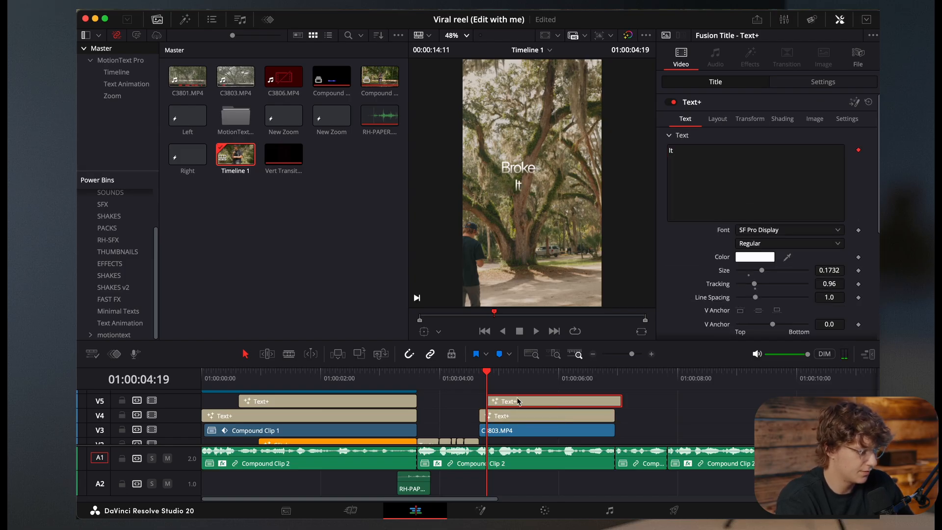
left_click(719, 119)
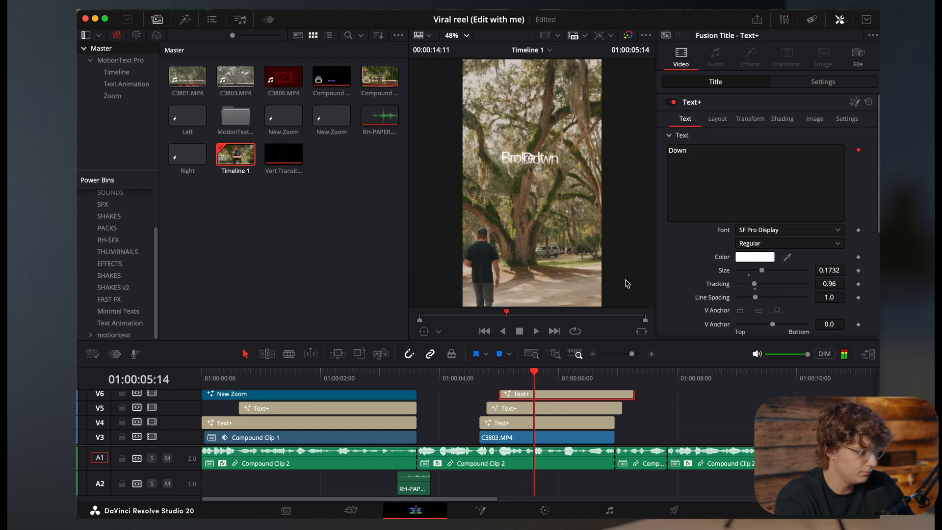
left_click(720, 119)
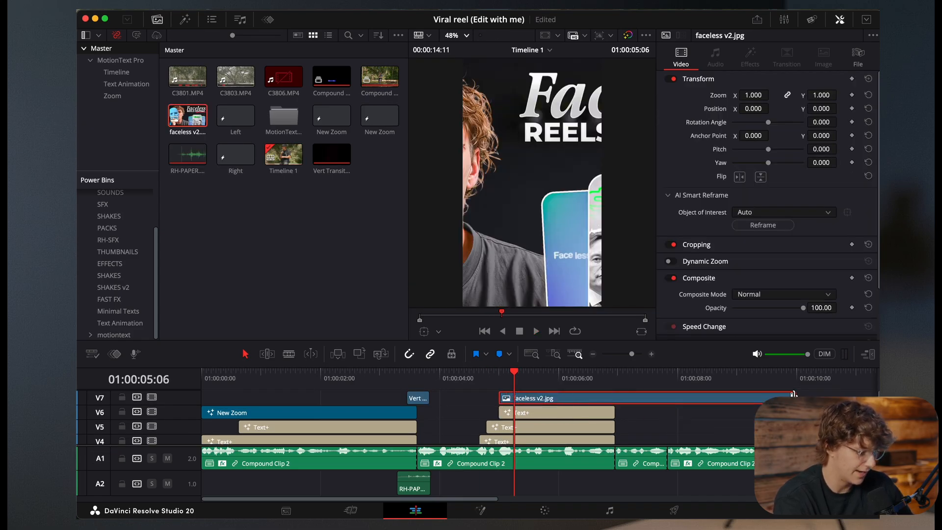
- Shrink the faceless thumbnail, make it a compound clip and give it a subtle, slow Up V2 pop-in
type("0.110")
type("-37.000")
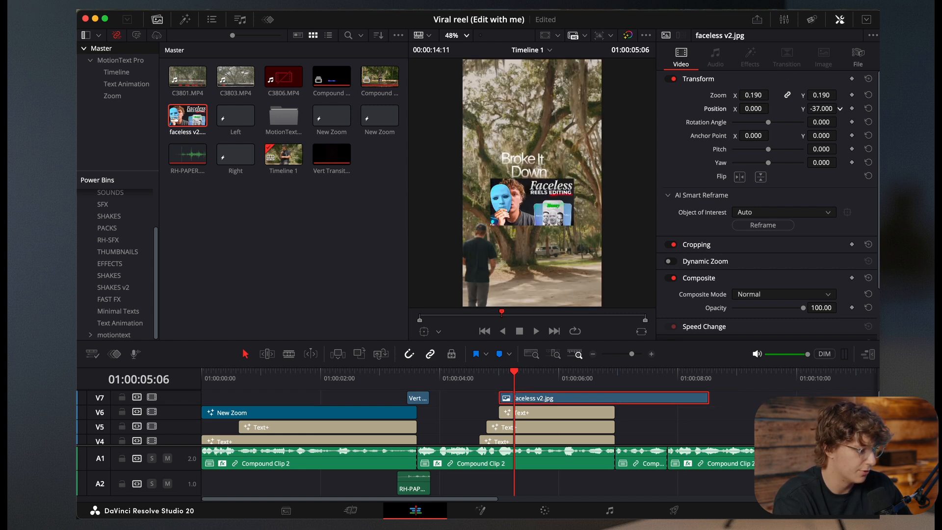
right_click(603, 398)
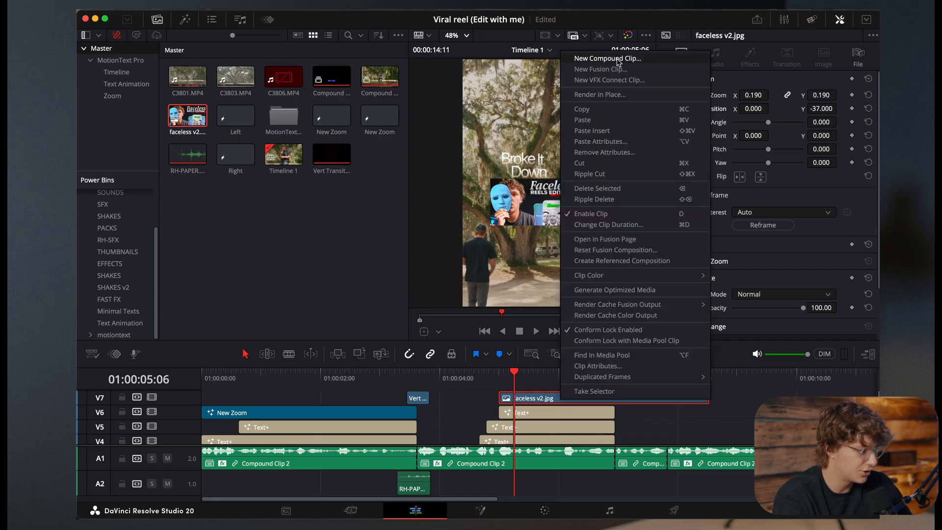
left_click(608, 58)
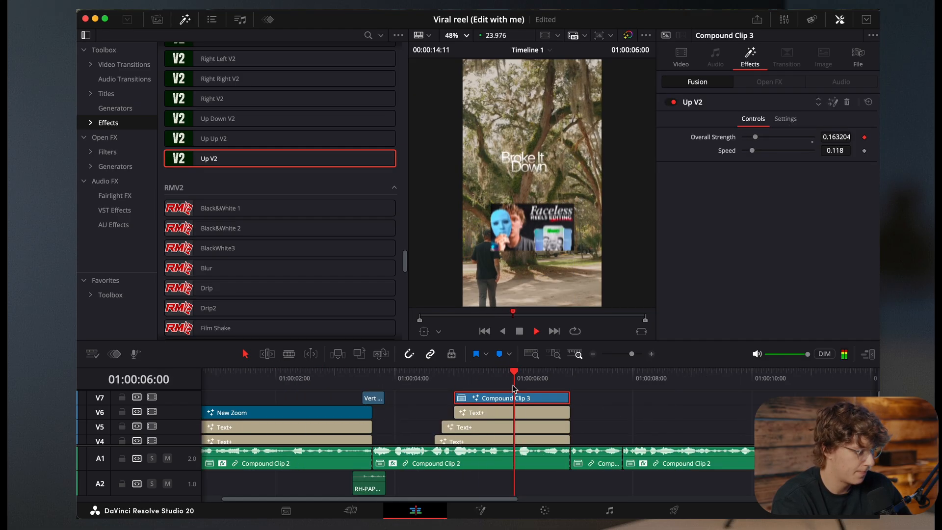
left_click(583, 370)
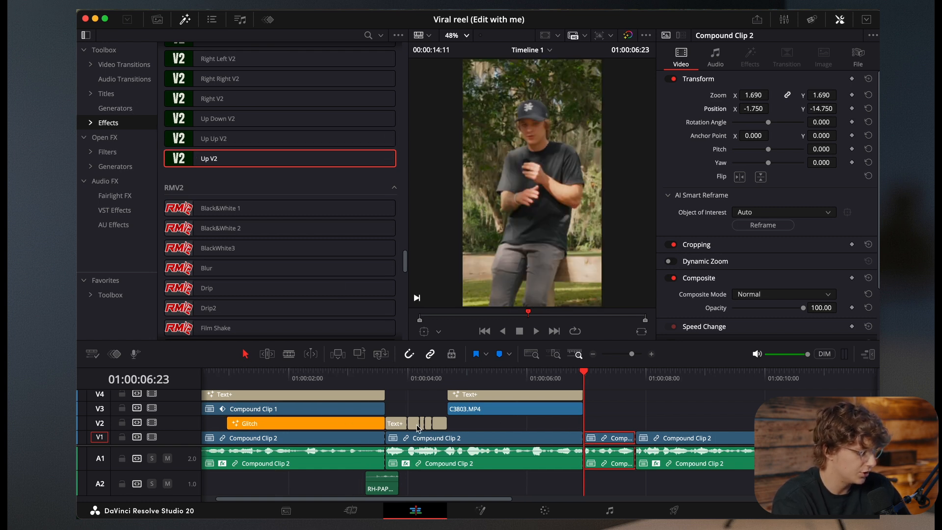
- Make the Text+ title read 'For Free!' in Apple Garamond Bold Italic at a larger size
left_click(595, 422)
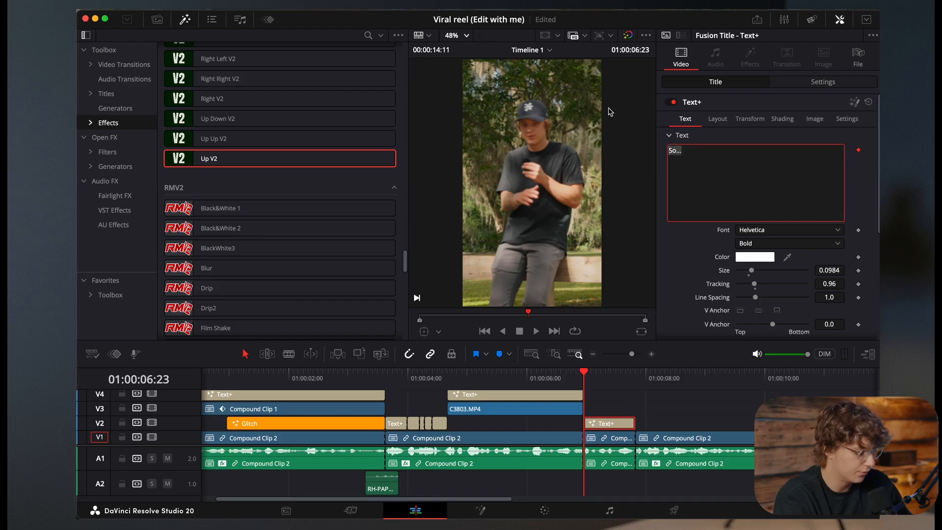
type("For Free!")
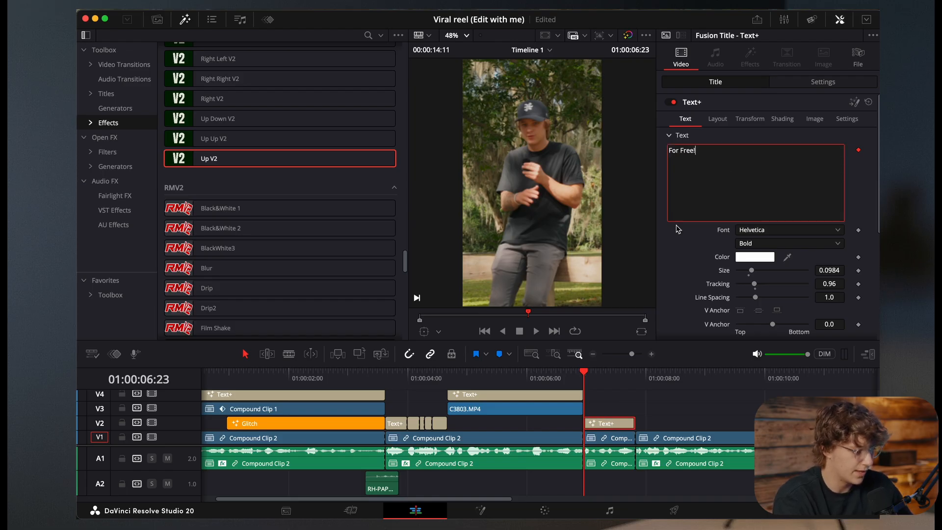
left_click(788, 230)
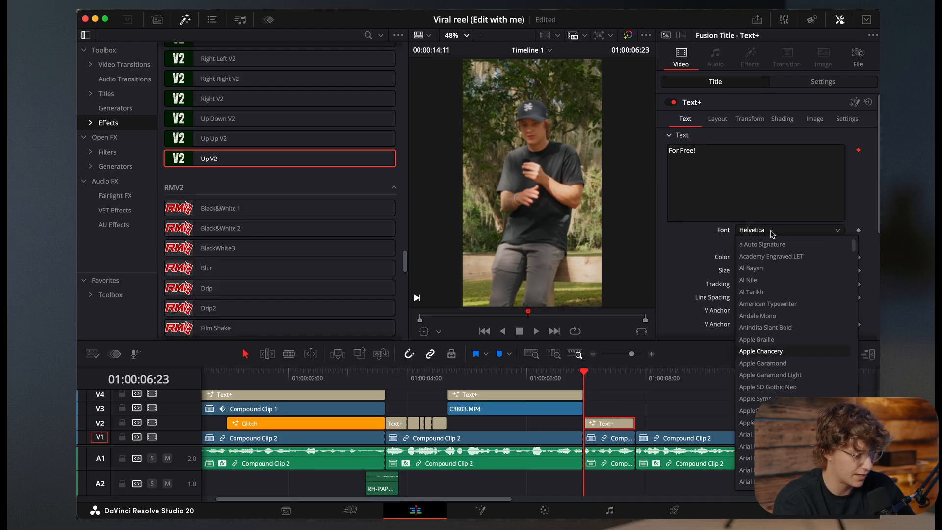
left_click(763, 363)
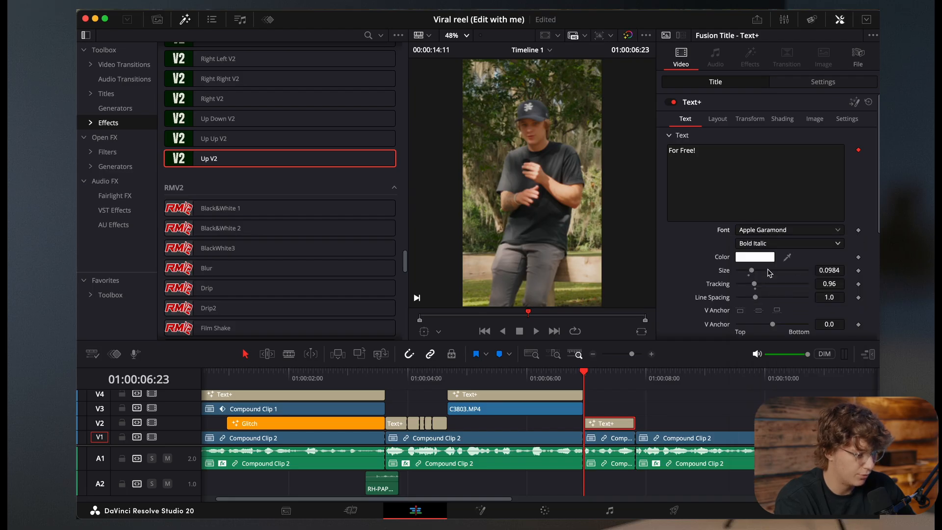
left_click_drag(750, 271, 763, 271)
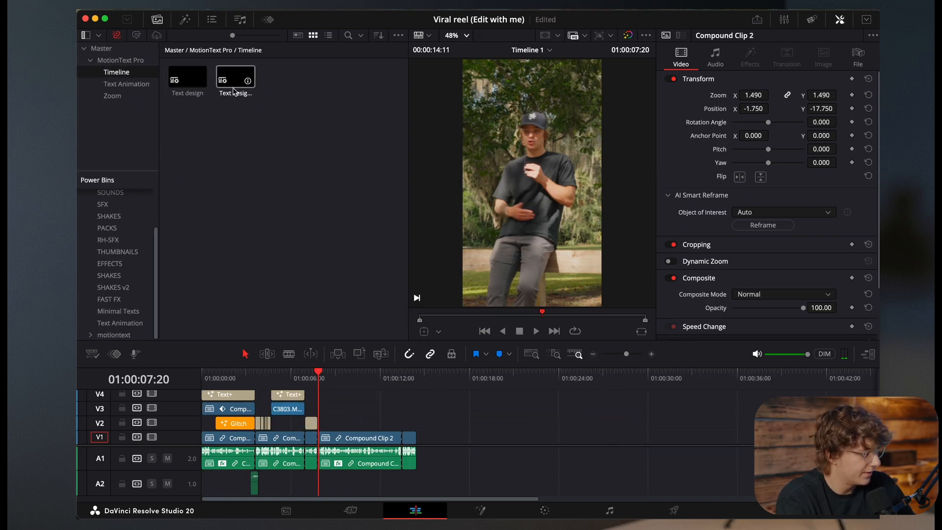
- Copy the $2000 Fusion Composition from the template timeline and paste it on V3 in Timeline 1
double_click(235, 76)
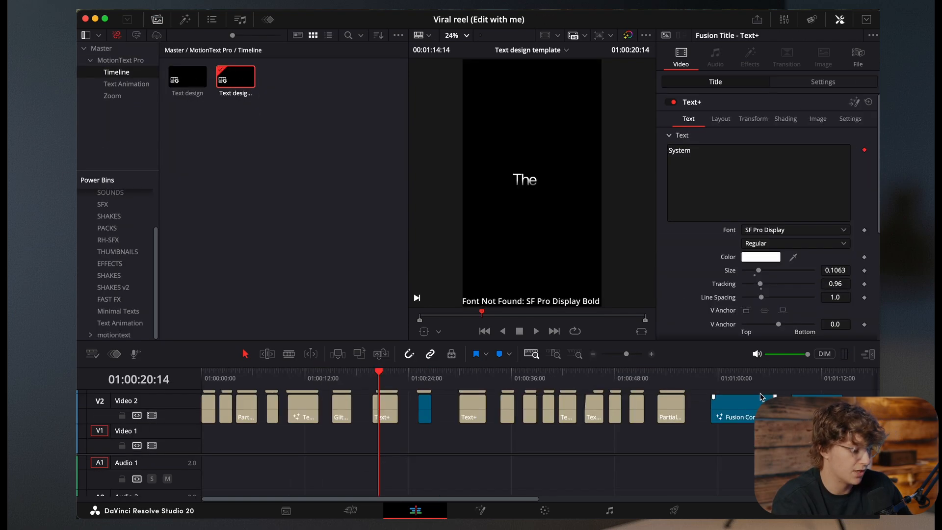
left_click(730, 408)
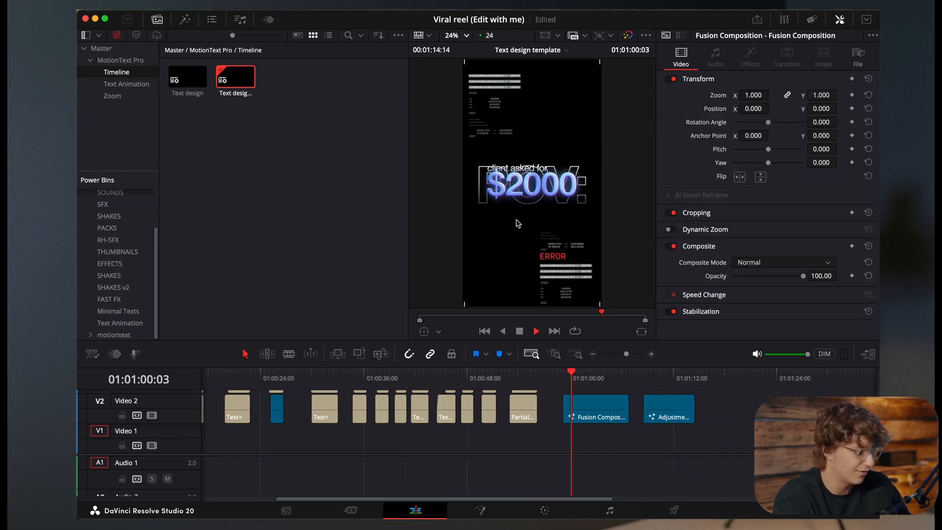
left_click(595, 408)
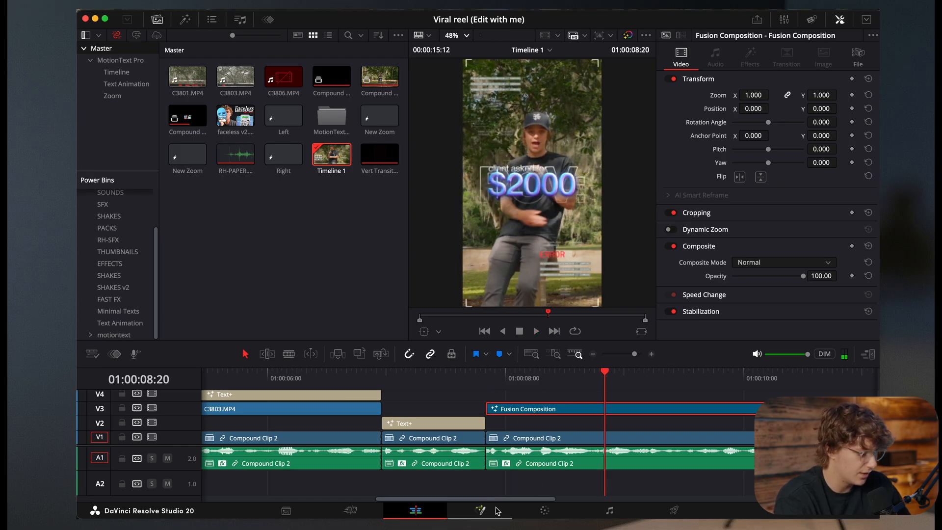
- In Fusion, select the Template_2 text node and start replacing its 'POV:' text with dollar signs
left_click(480, 510)
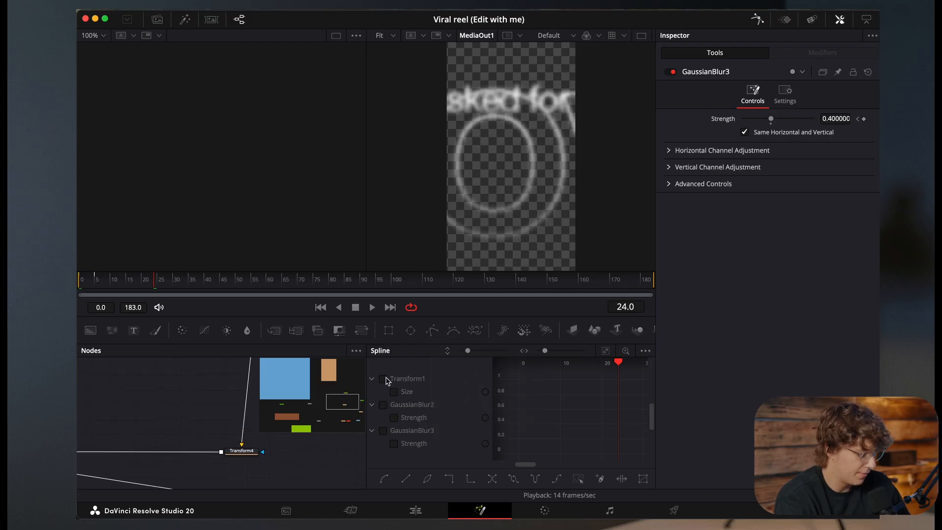
left_click(383, 378)
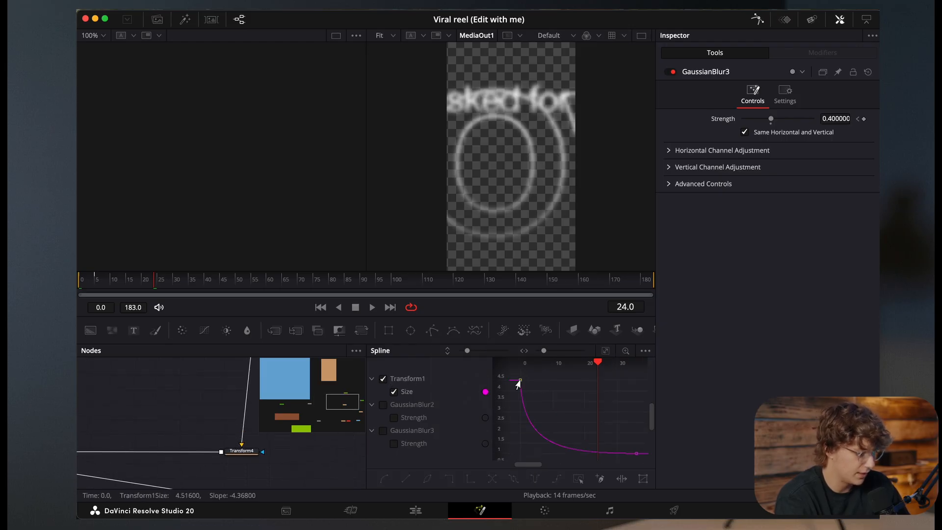
left_click_drag(771, 118, 743, 118)
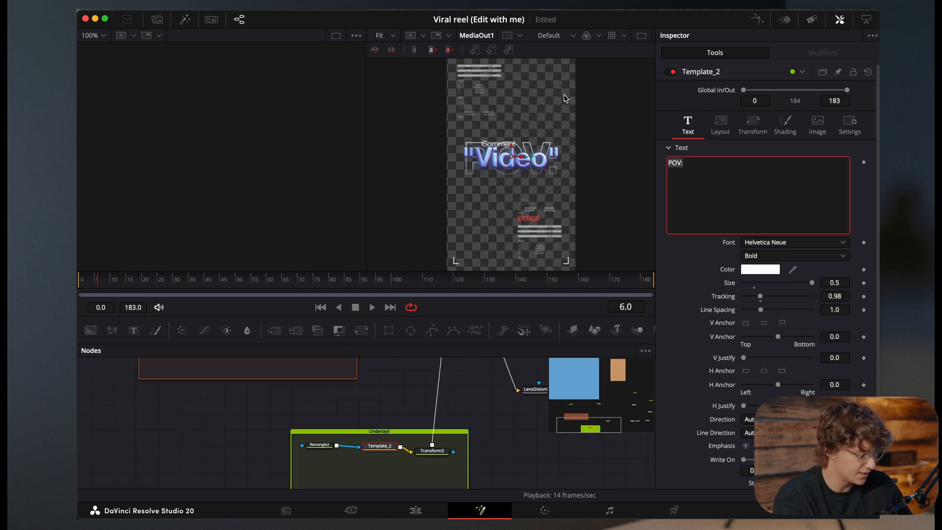
type("$$$E$")
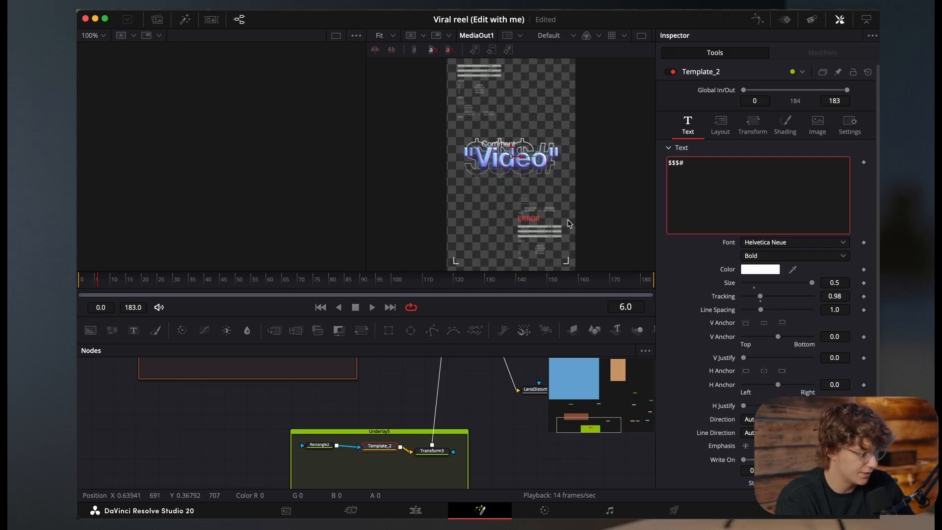
- Finish the headline text as '$$$$' and return to the Edit page
left_click(785, 125)
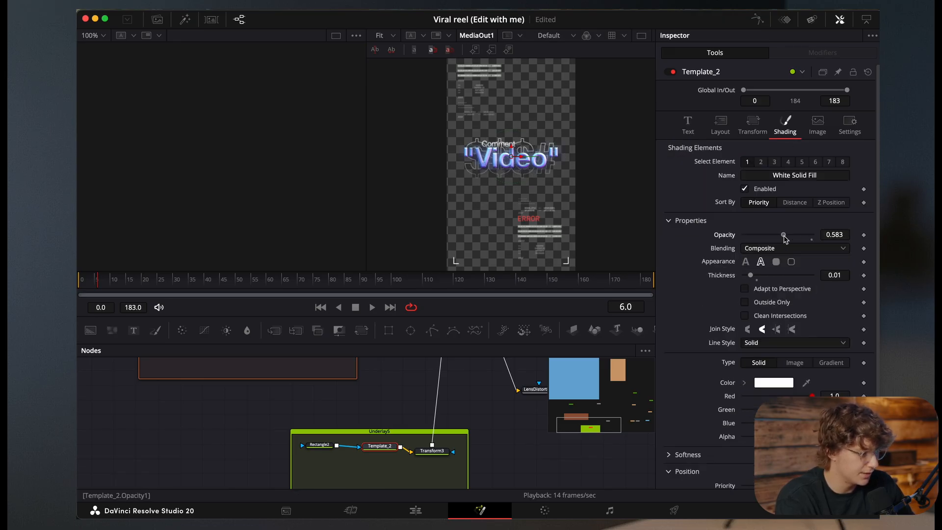
left_click(687, 123)
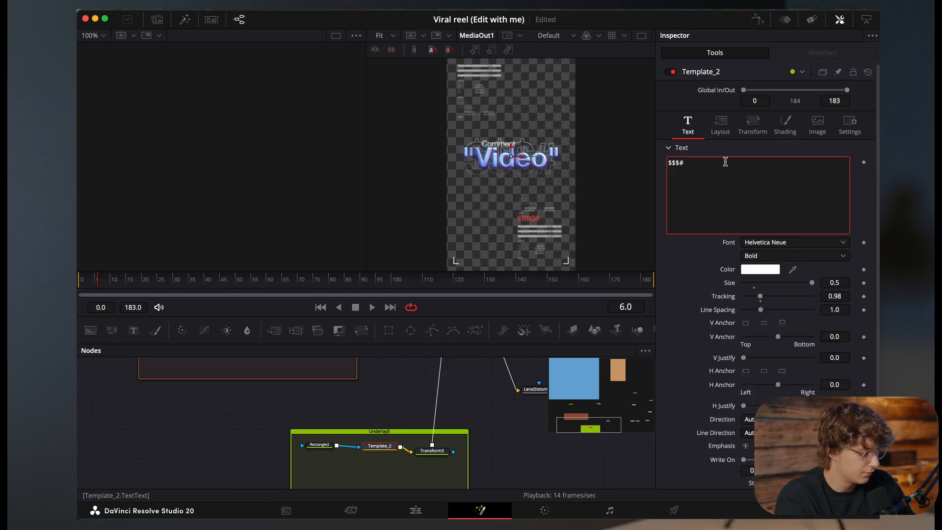
type("$")
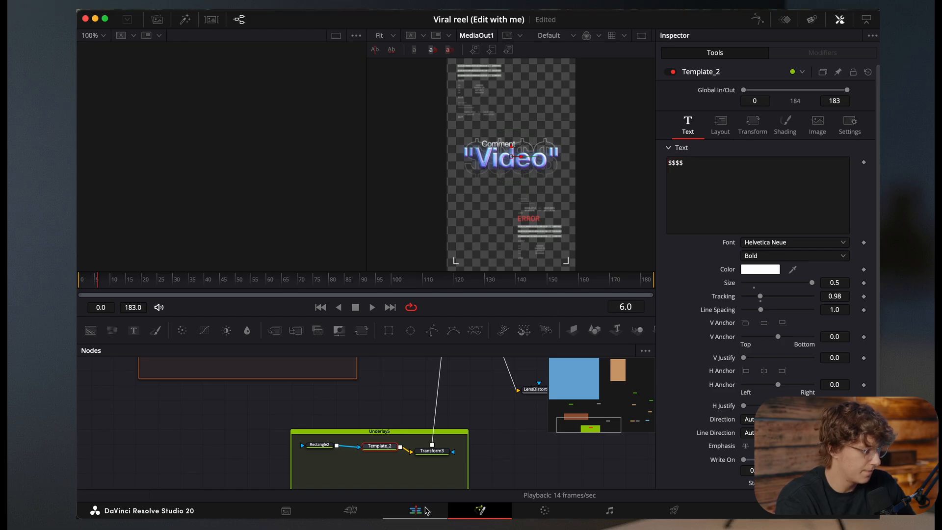
left_click(414, 510)
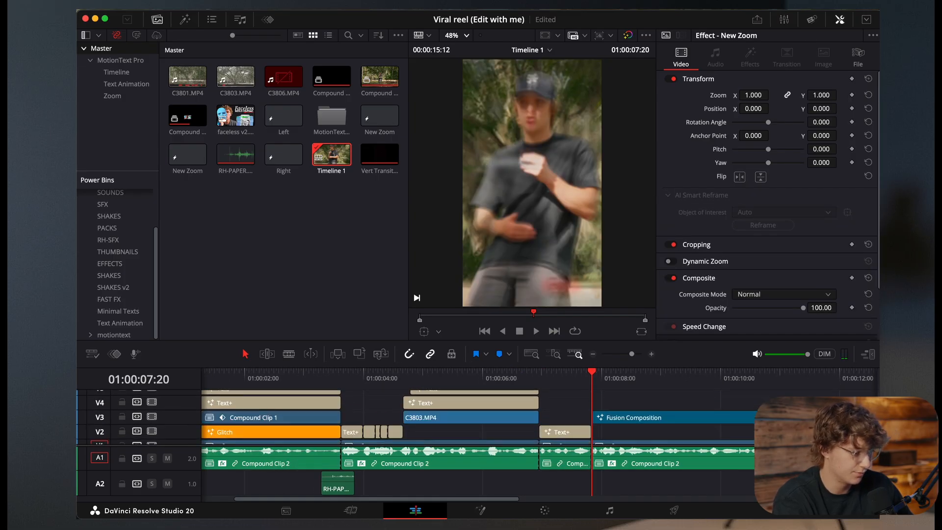
- Place New Zoom on V6 over the Fusion composition and start an 'And' Text+ caption at about 10 s
left_click(534, 331)
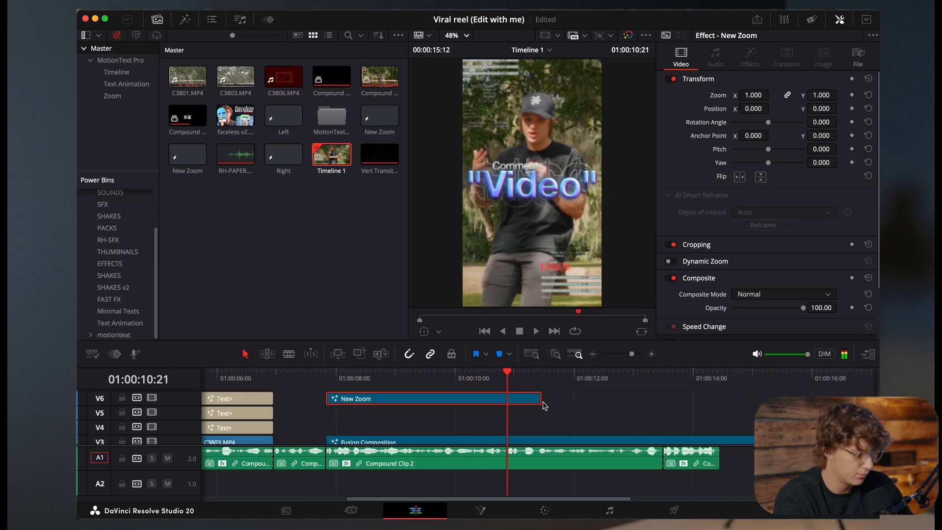
left_click(494, 371)
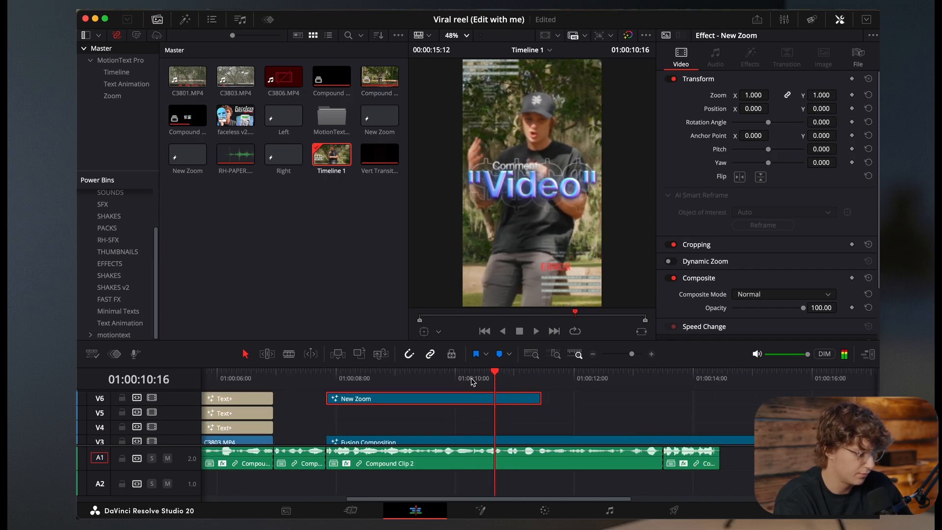
left_click(468, 378)
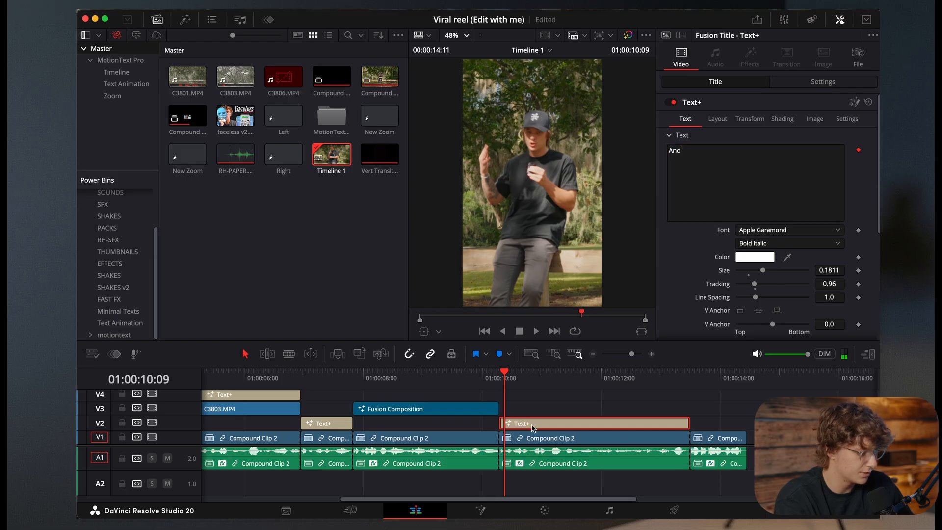
- Type 'You' and 'Could' into duplicated Text+ captions along V2
type("You")
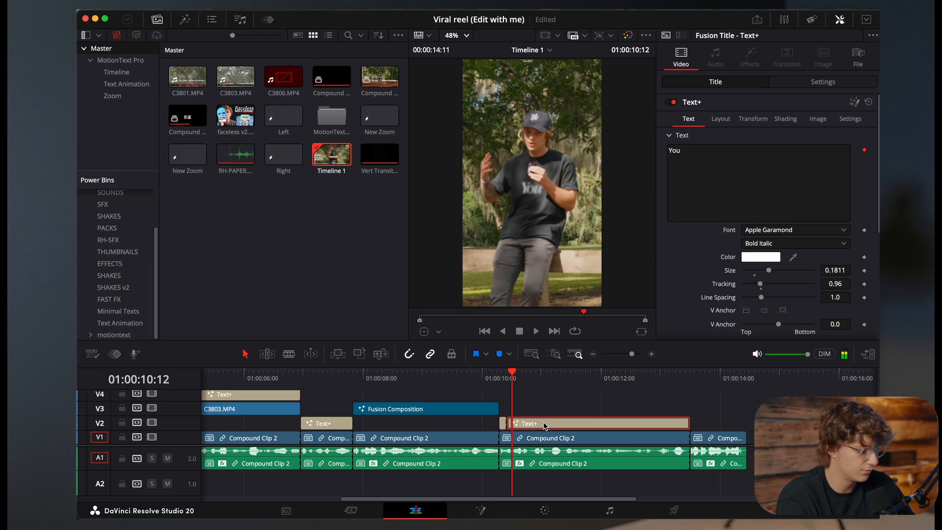
type("Coul")
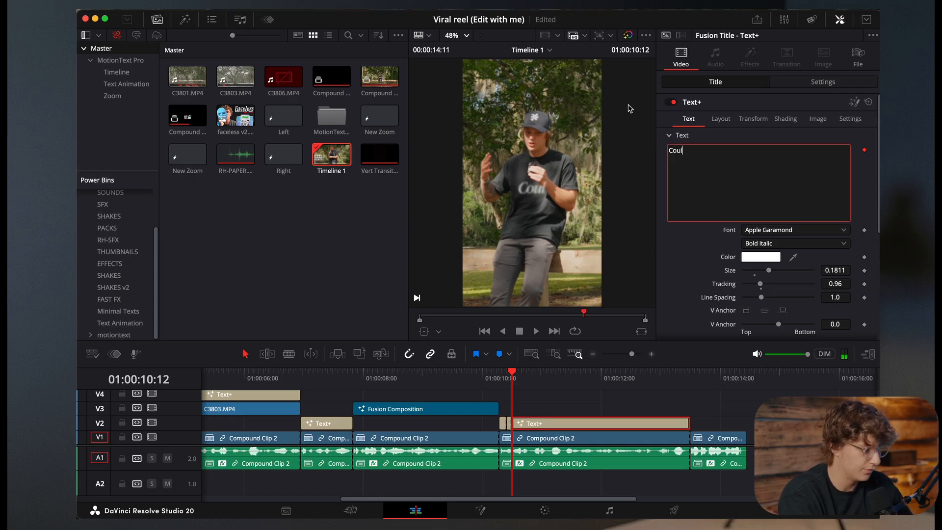
type("d")
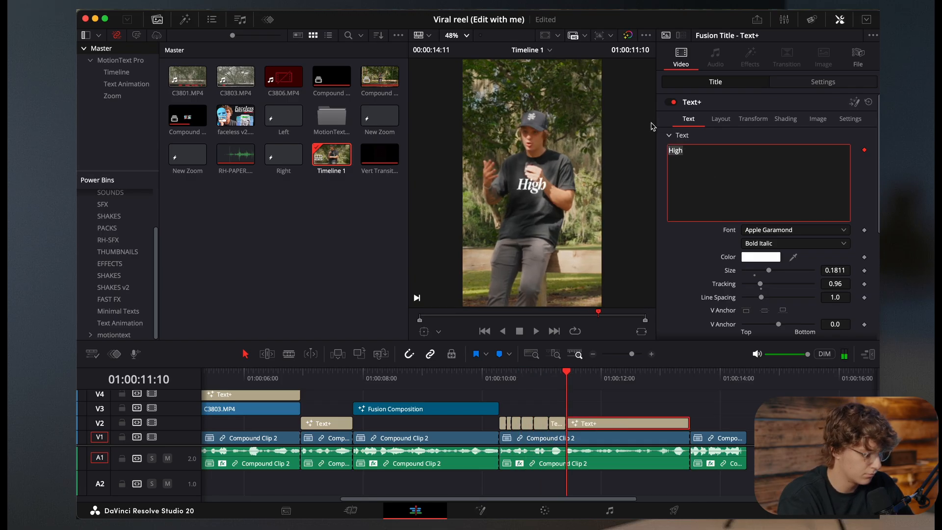
left_click(631, 423)
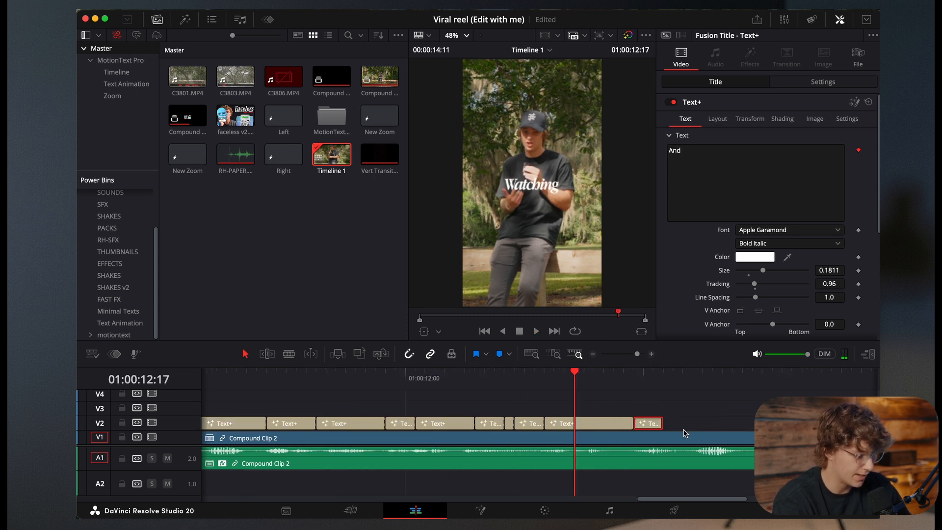
- Set the last caption to 'Right Now!' and zoom the timeline out to see the whole reel
left_click(648, 422)
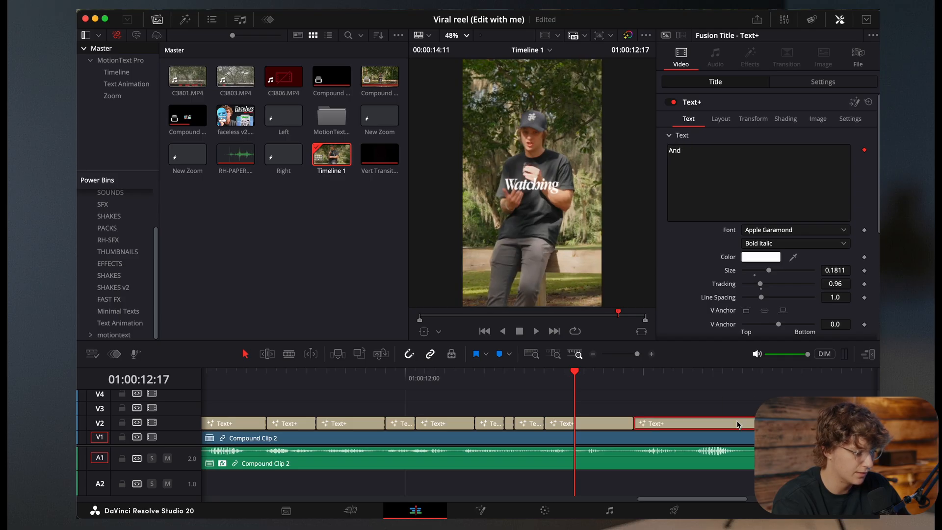
type("Right Now!")
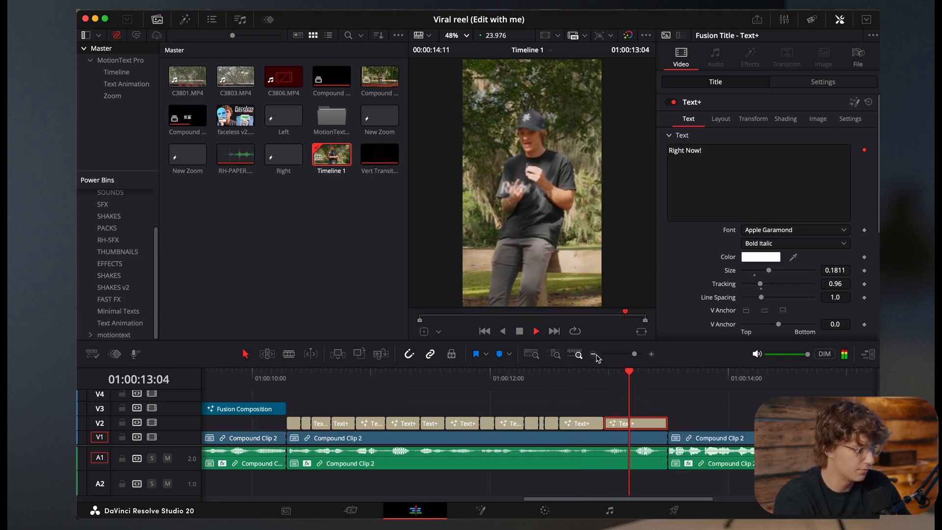
left_click(721, 438)
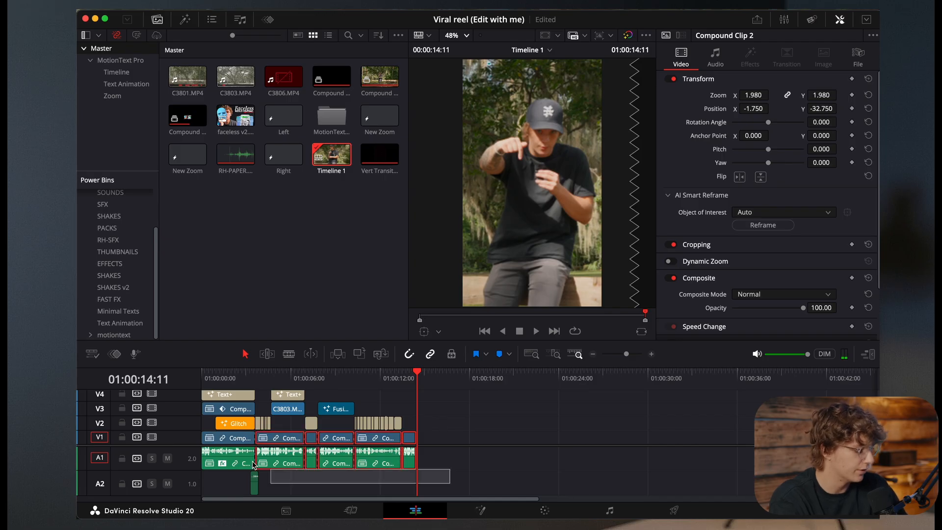
- Import the Snapchat MP4 from Finder onto V1 after the main edit and play it back
left_click(259, 377)
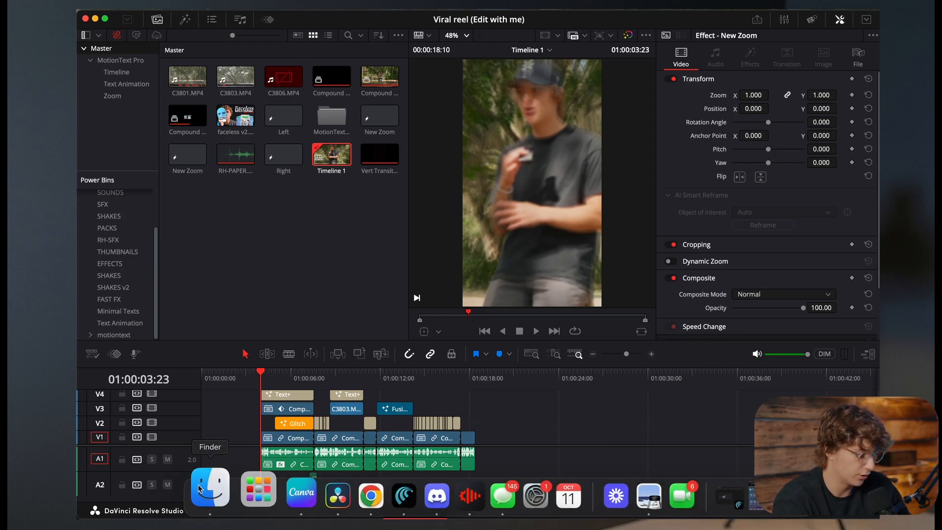
left_click(210, 487)
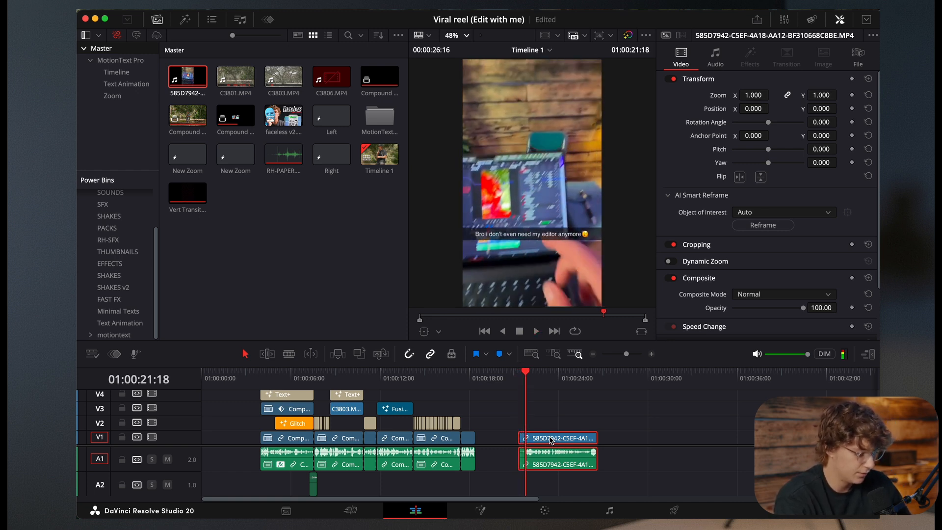
left_click(534, 331)
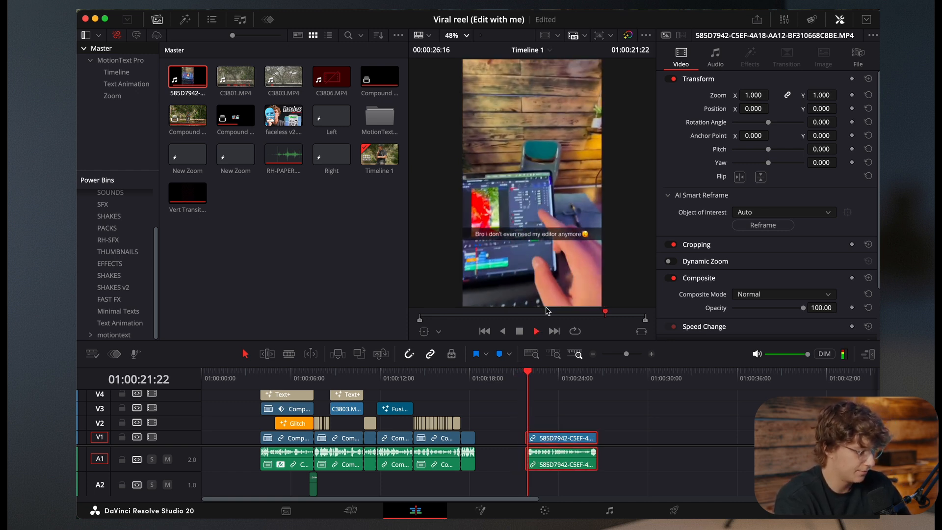